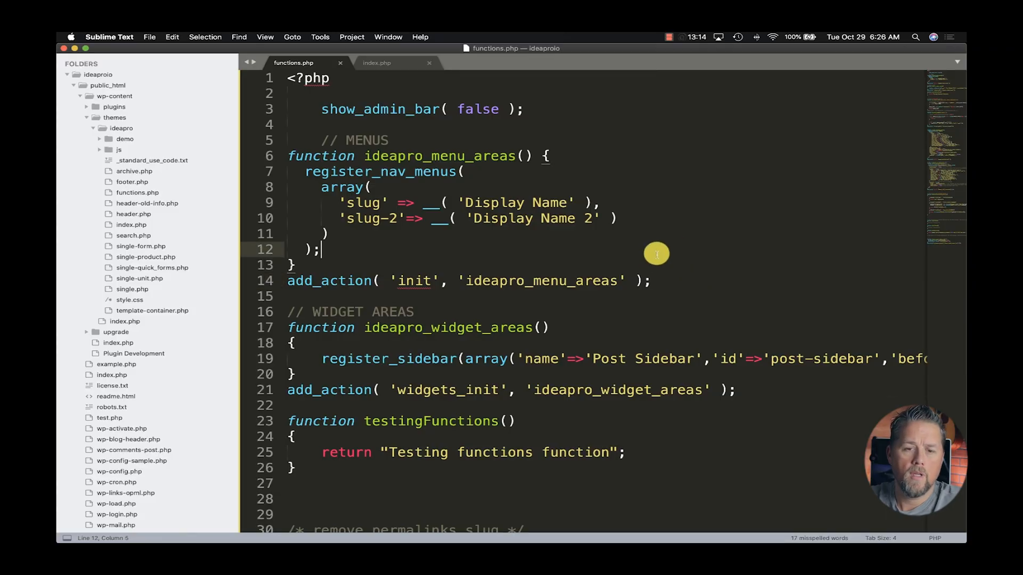
{"action": "mouse_move", "coordinate": [552, 159]}
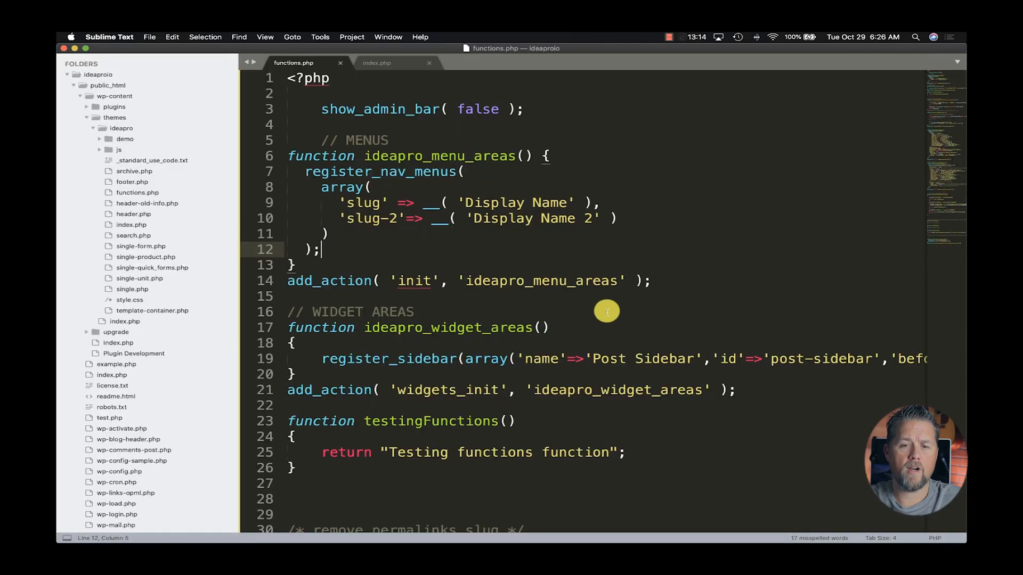
{"action": "mouse_move", "coordinate": [329, 87]}
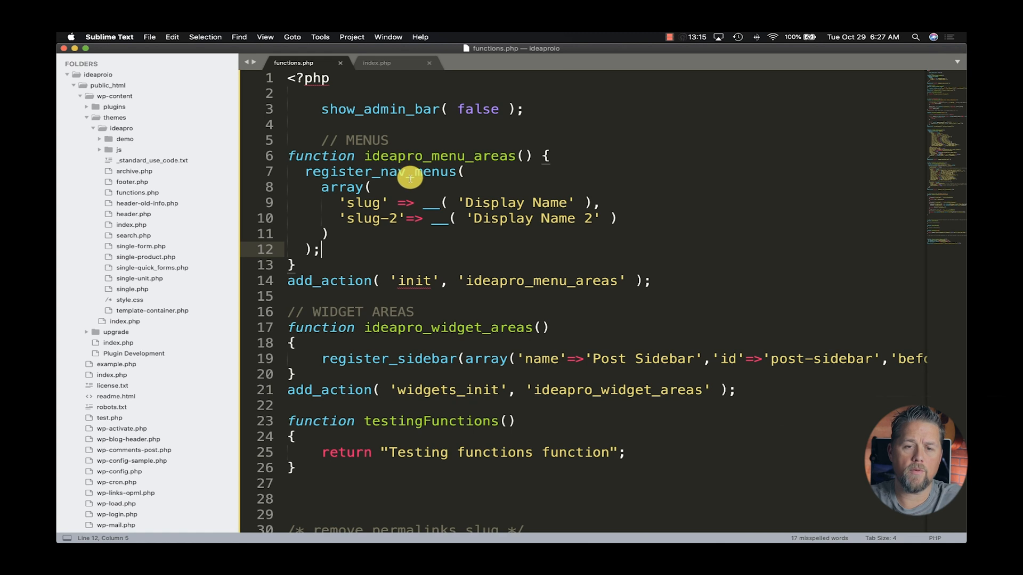
Glance at index.php, then return to functions.php below the show_admin_bar( false ) line
{"action": "left_click", "coordinate": [376, 63]}
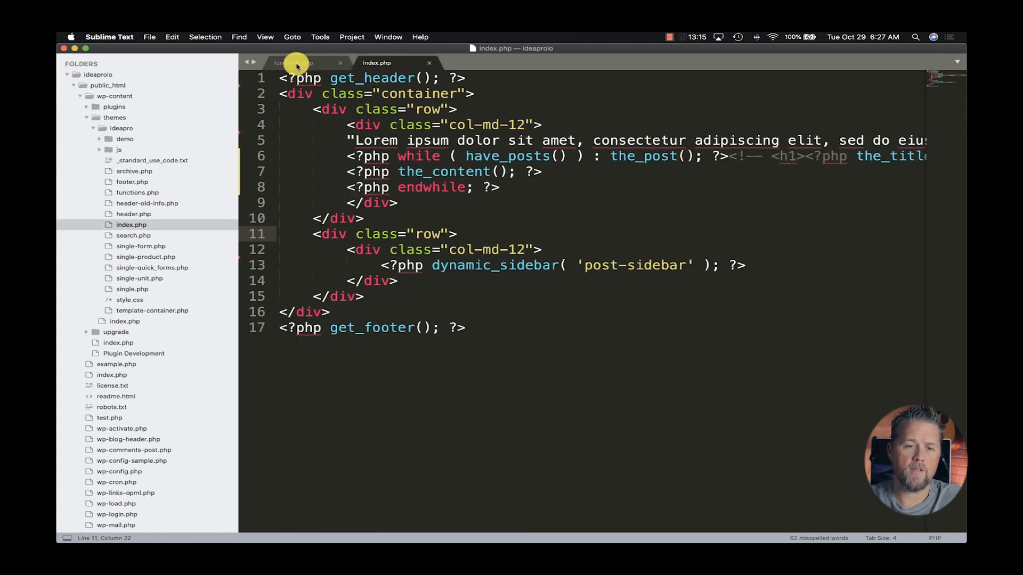
{"action": "left_click", "coordinate": [293, 62]}
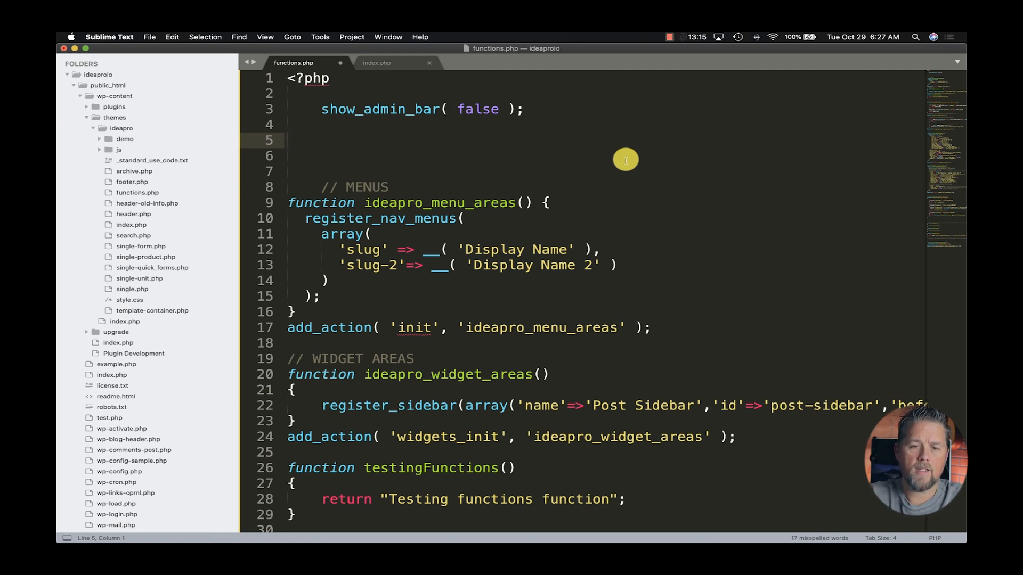
Add an is_developer() function on line 5 with a pre-wrapped print_r($_SERVER) body
{"action": "type", "text": "fun"}
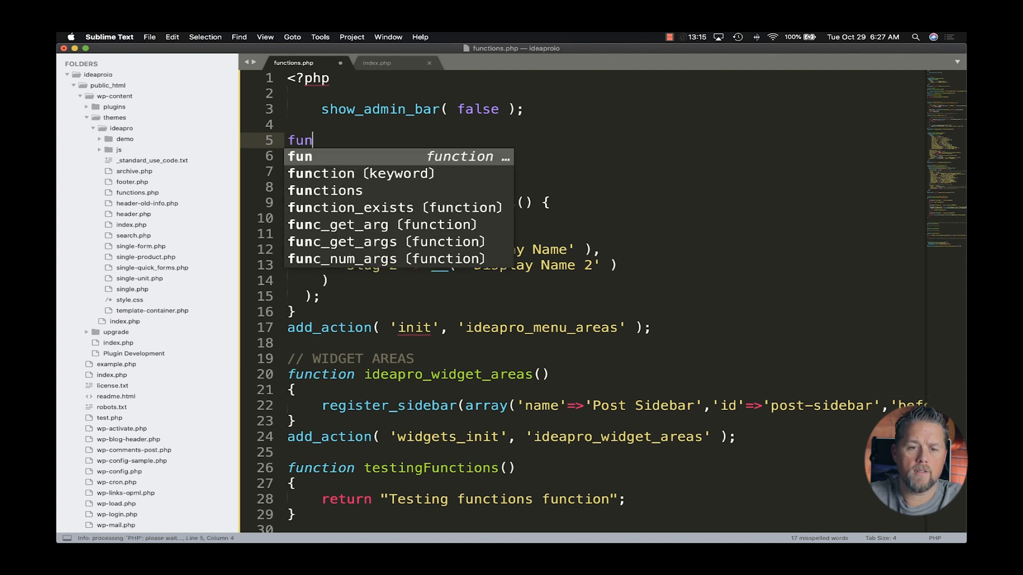
{"action": "key", "text": "tab"}
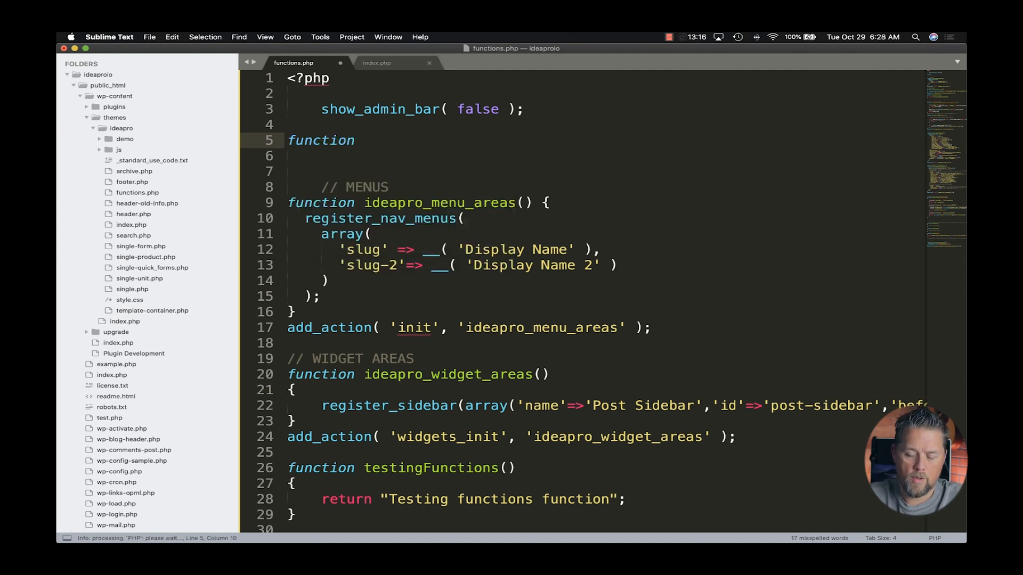
{"action": "type", "text": "is_de"}
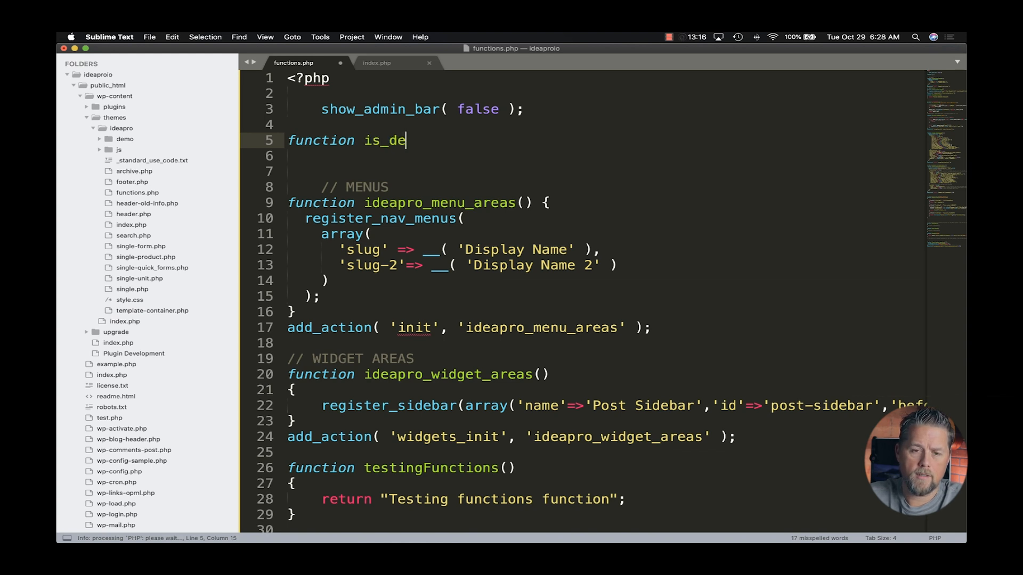
{"action": "type", "text": "veloper()"}
{"action": "left_click", "coordinate": [602, 156]}
{"action": "type", "text": "{"}
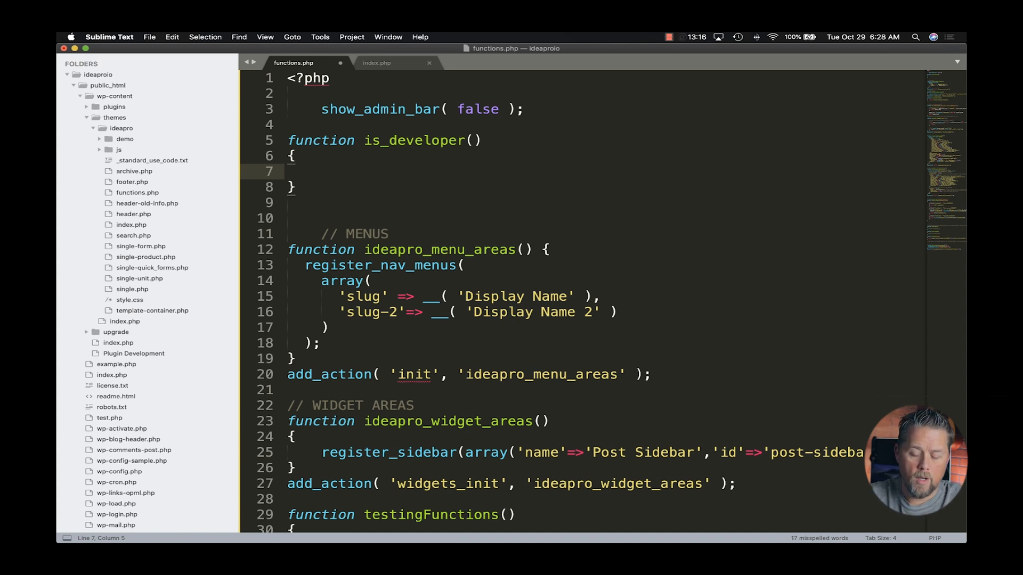
{"action": "type", "text": "echo \"<pre>\";print_r();echo \"</pre>\";"}
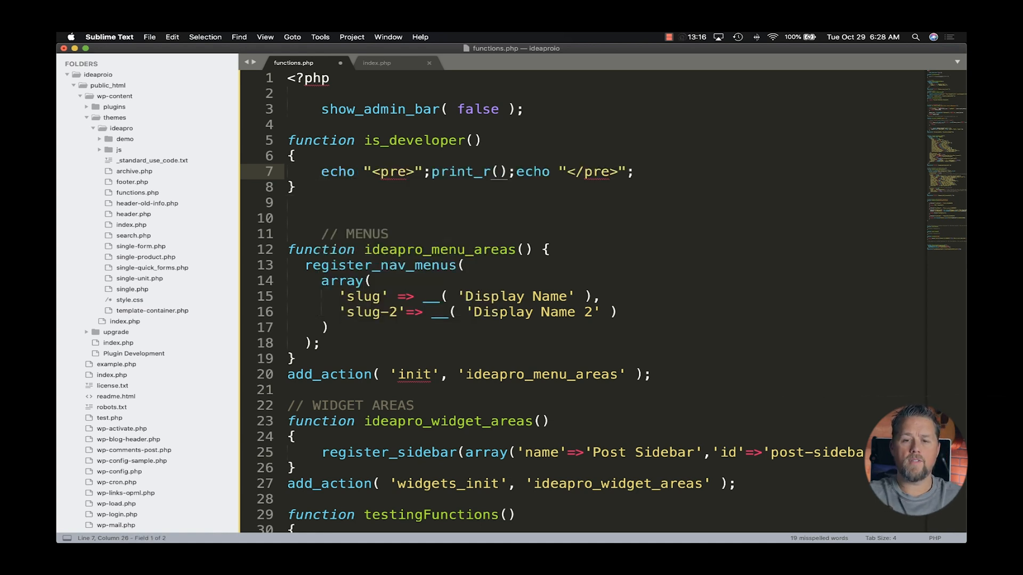
{"action": "type", "text": "$_SERVER"}
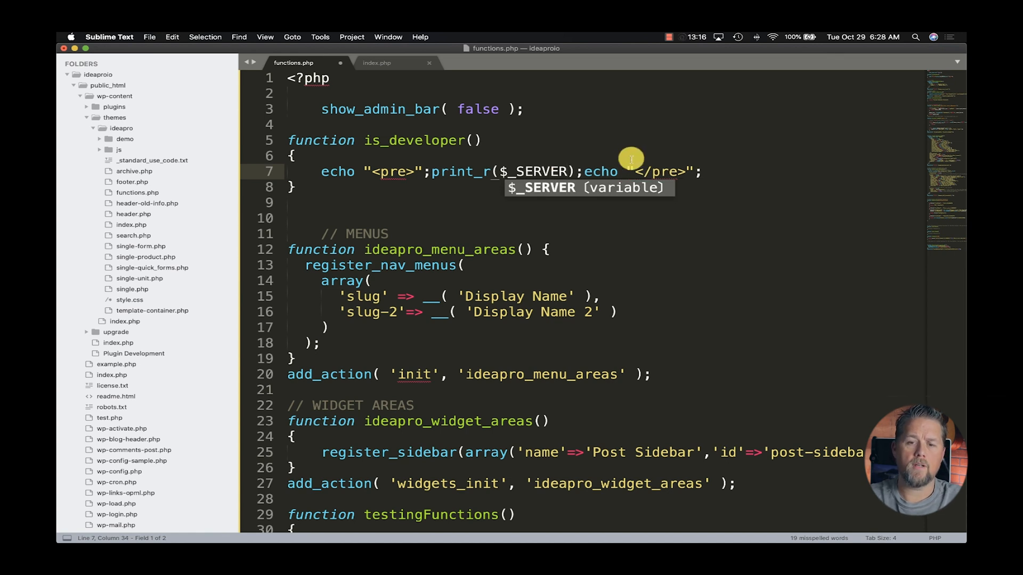
{"action": "mouse_move", "coordinate": [476, 200]}
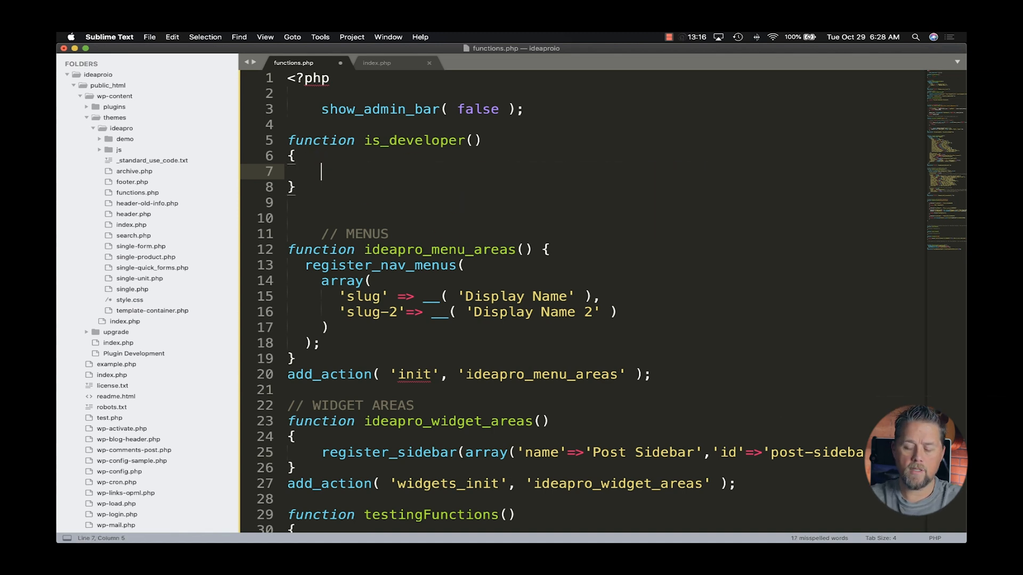
{"action": "type", "text": "if("}
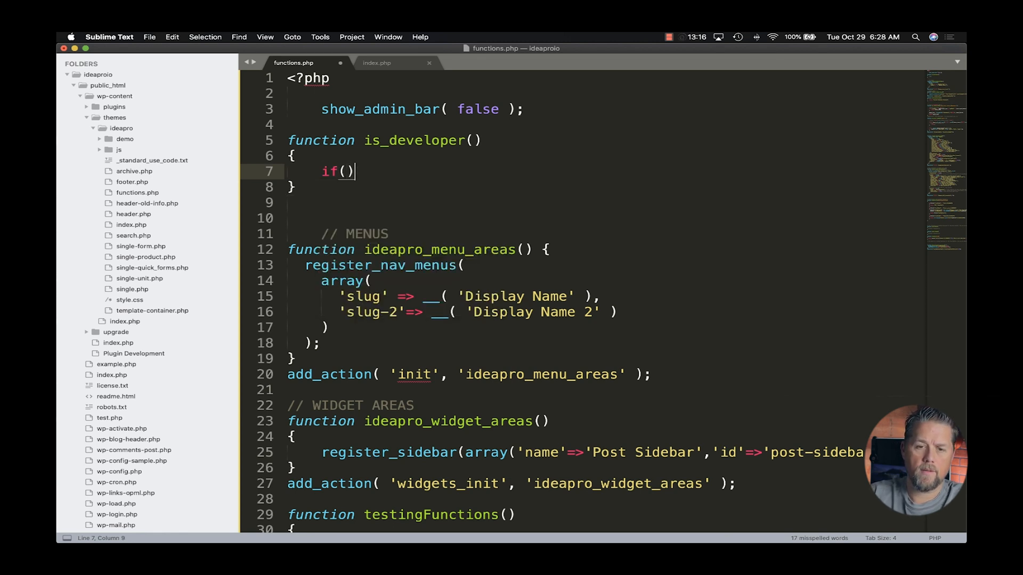
{"action": "type", "text": "{"}
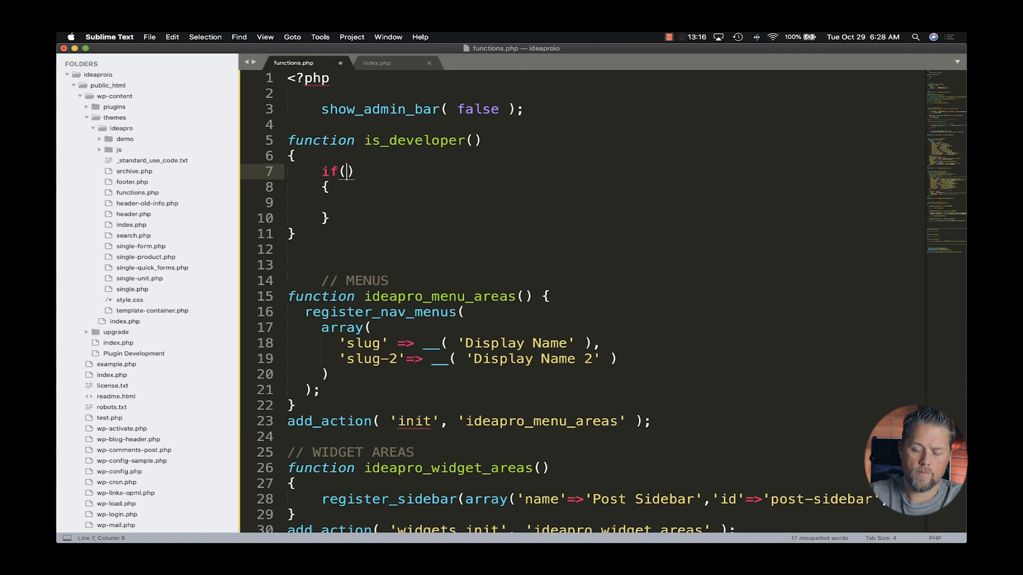
{"action": "type", "text": "$_SERVER[]"}
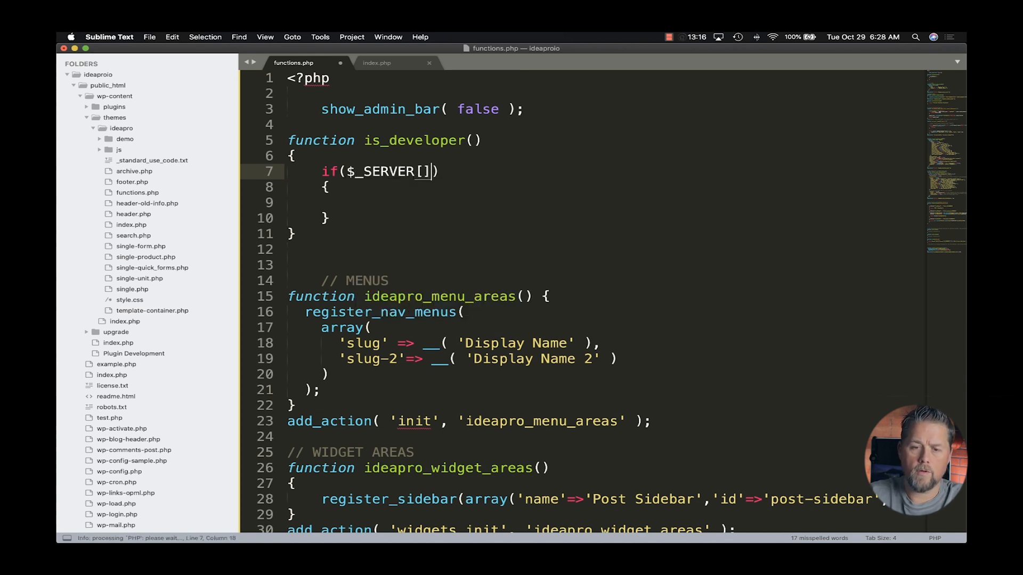
{"action": "type", "text": "'REMO'"}
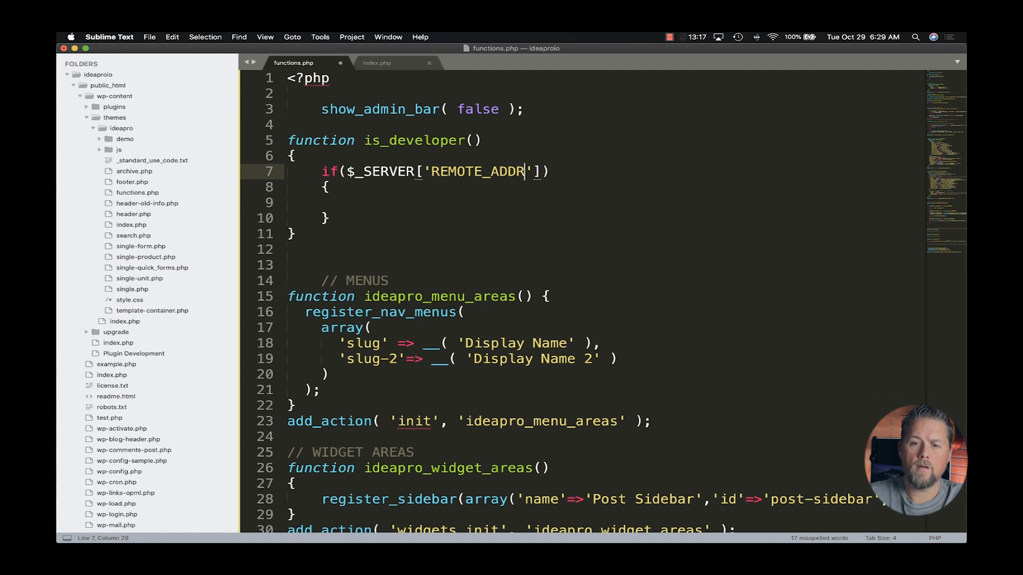
{"action": "type", "text": "=="}
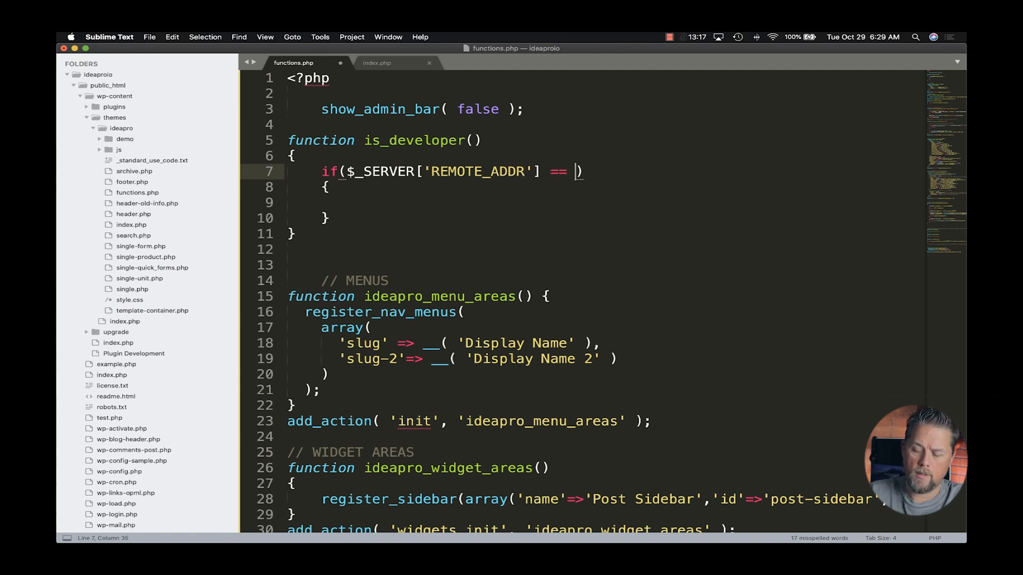
{"action": "type", "text": "\"7\""}
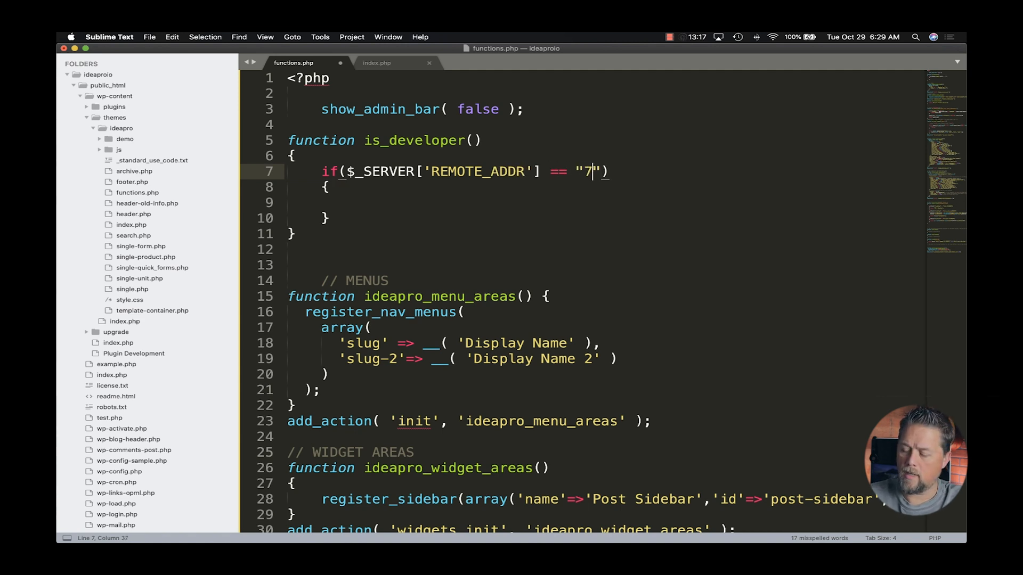
{"action": "type", "text": "8"}
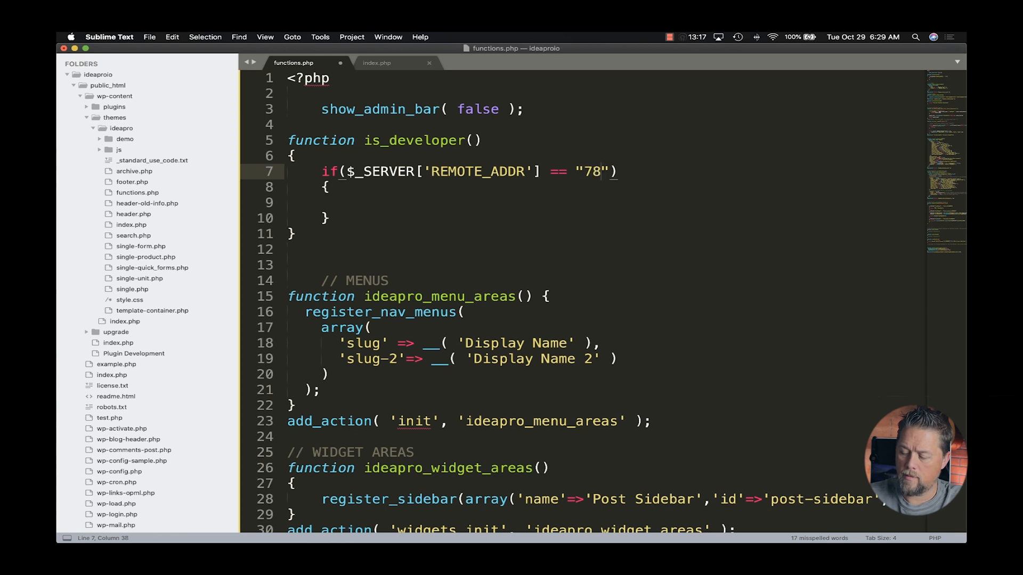
{"action": "type", "text": ".265"}
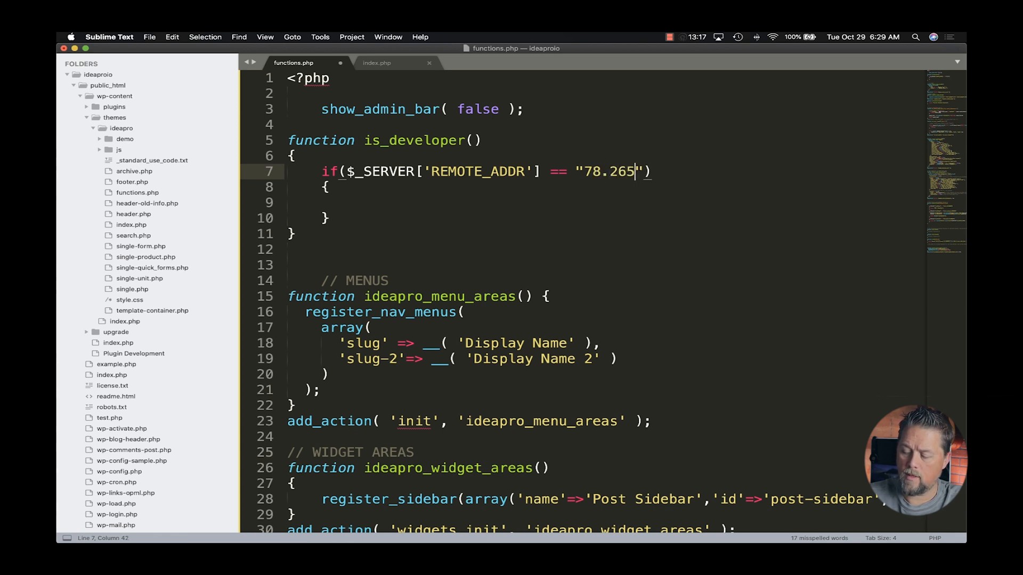
{"action": "key", "text": "Backspace"}
{"action": "type", "text": "01.18.9"}
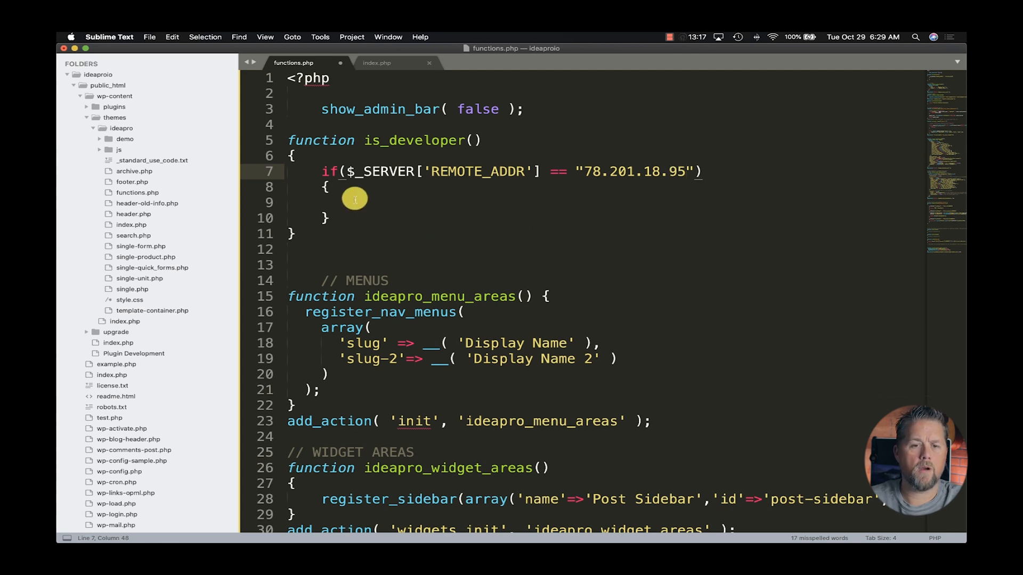
Fill the if block with return true, then bring up index.php
{"action": "left_click", "coordinate": [354, 202]}
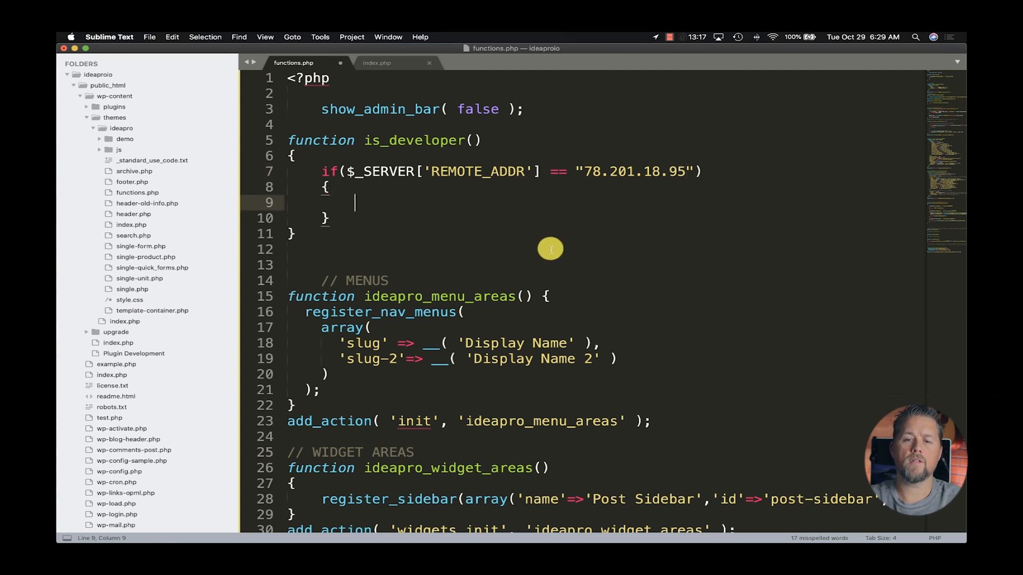
{"action": "mouse_move", "coordinate": [530, 219]}
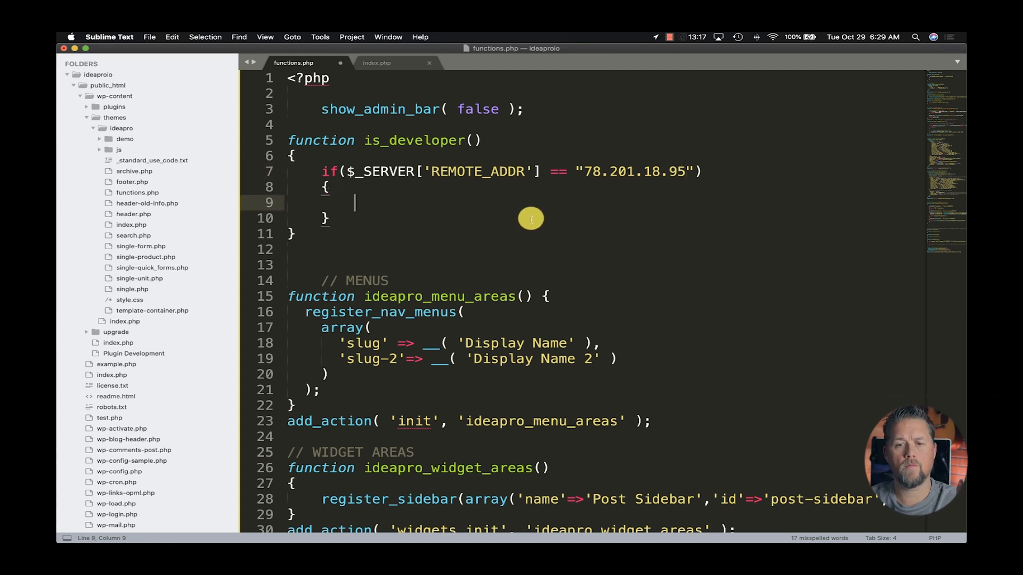
{"action": "mouse_move", "coordinate": [479, 171]}
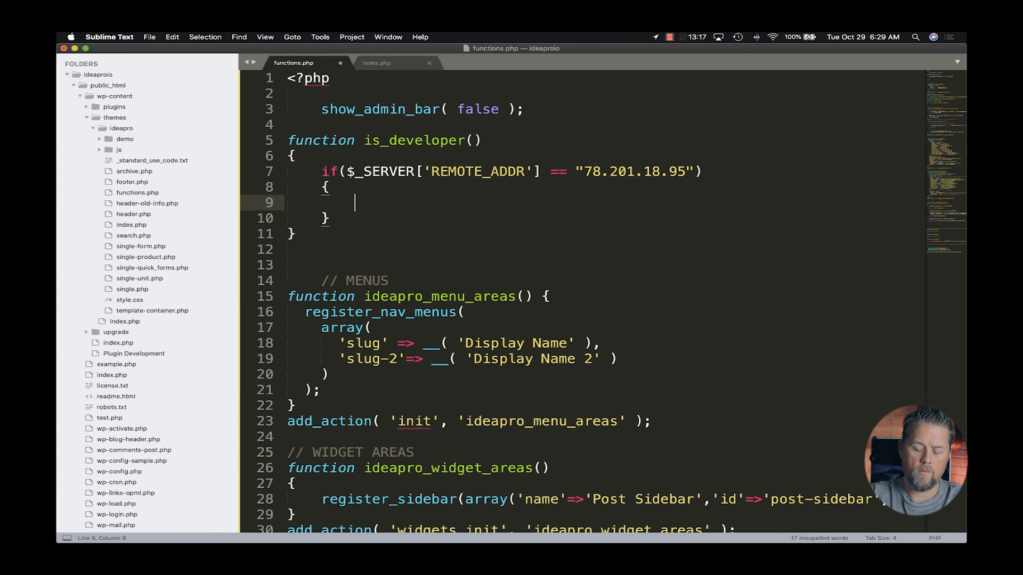
{"action": "type", "text": "return true;"}
{"action": "type", "text": "return false;"}
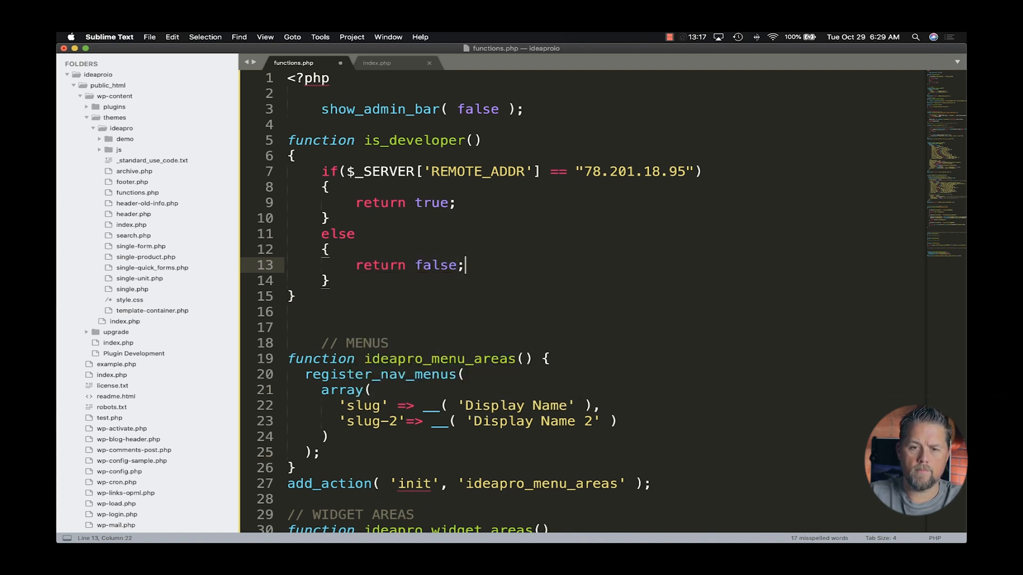
{"action": "left_click", "coordinate": [377, 63]}
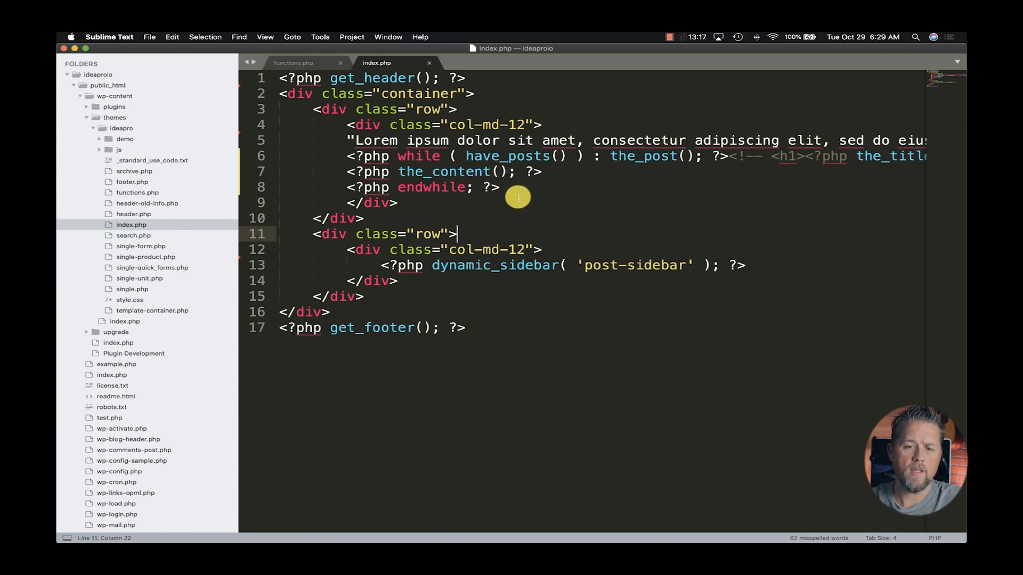
Add a temporary 'HI, I am Joshua' line after the_content(), replacing it with a PHP block
{"action": "key", "text": "enter"}
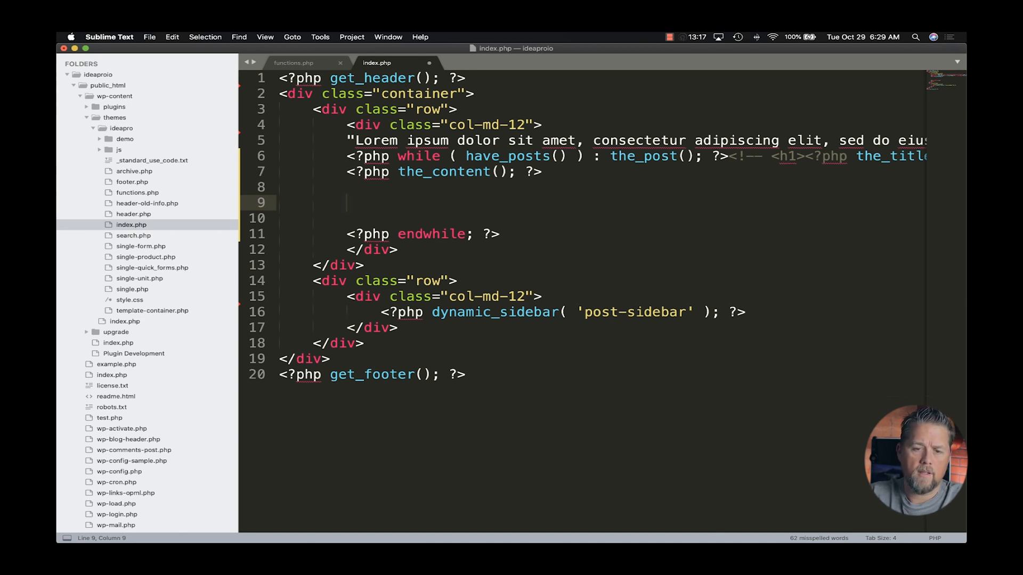
{"action": "type", "text": "HI,"}
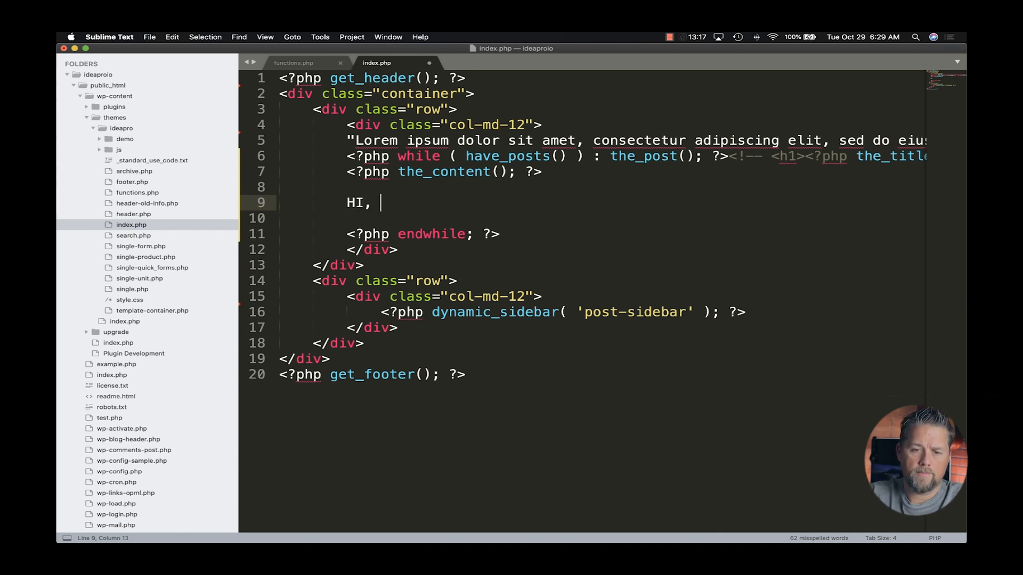
{"action": "type", "text": "I am Joshua"}
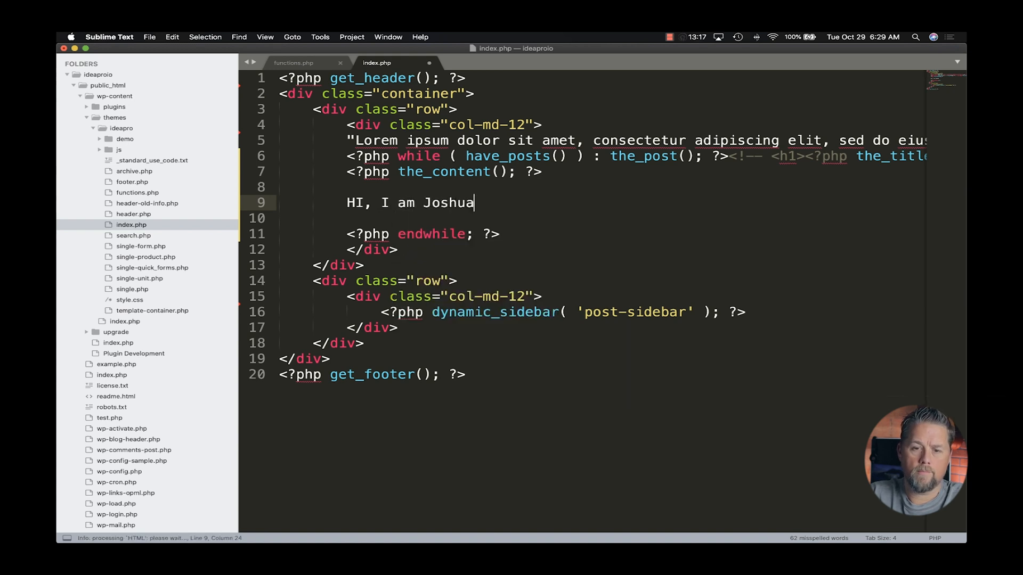
{"action": "key", "text": "cmd+s"}
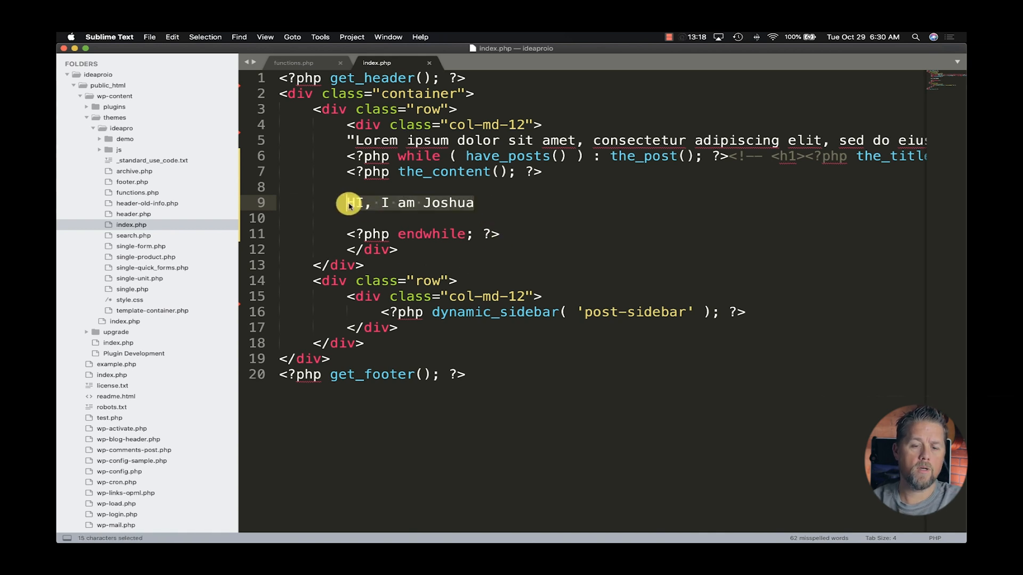
{"action": "type", "text": "<?php"}
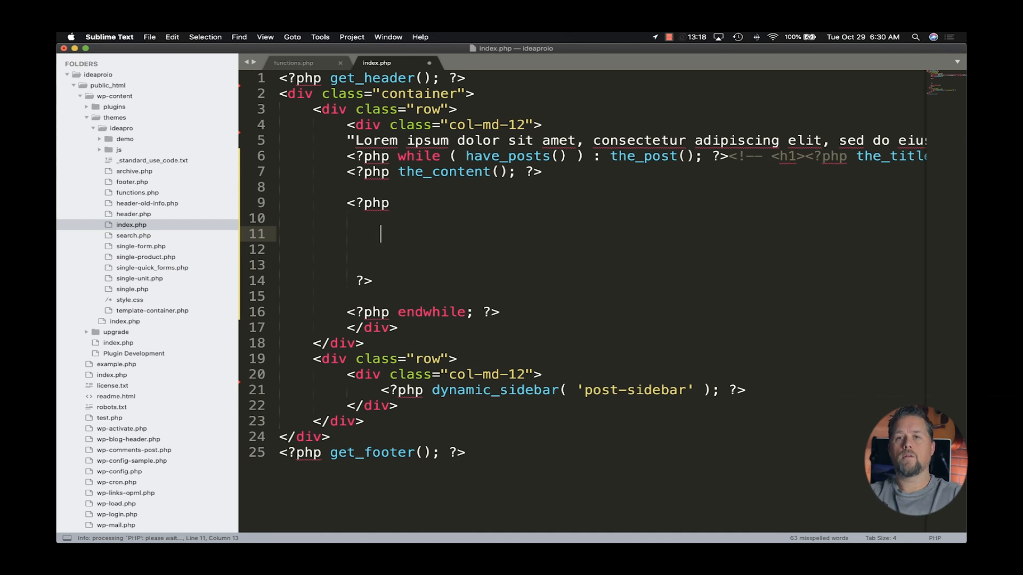
Type echo "<pre>";print_r($post);echo "</pre>"; on line 11 and save index.php
{"action": "type", "text": "echo \"<pre>\";print_r();echo \"</pre>\";"}
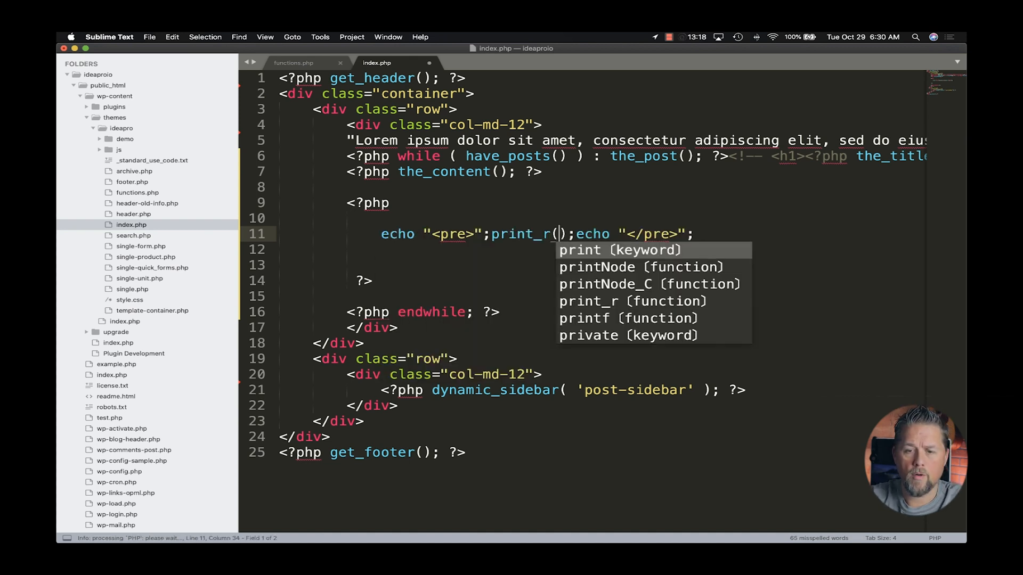
{"action": "type", "text": "$post"}
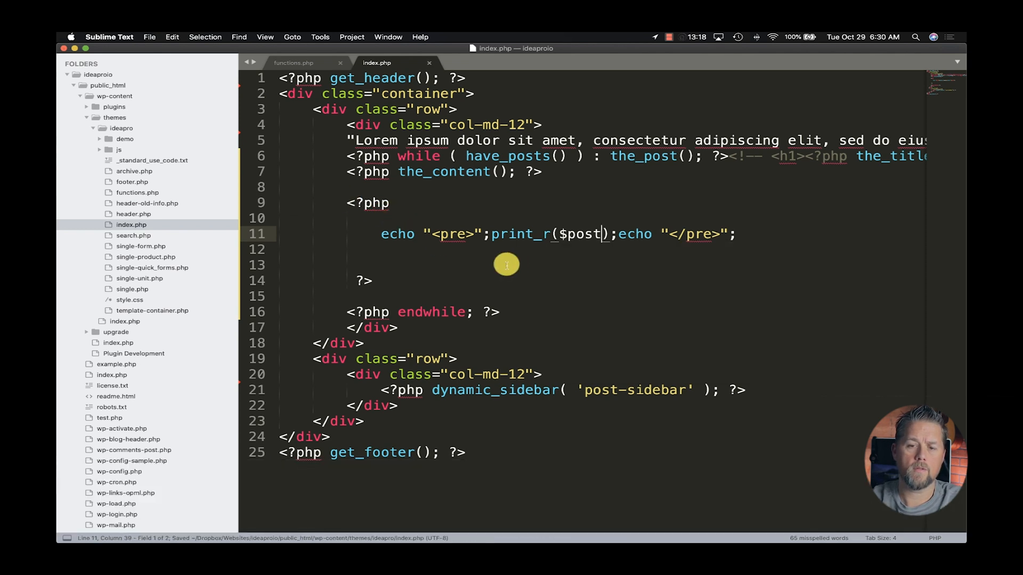
{"action": "key", "text": "cmd+tab"}
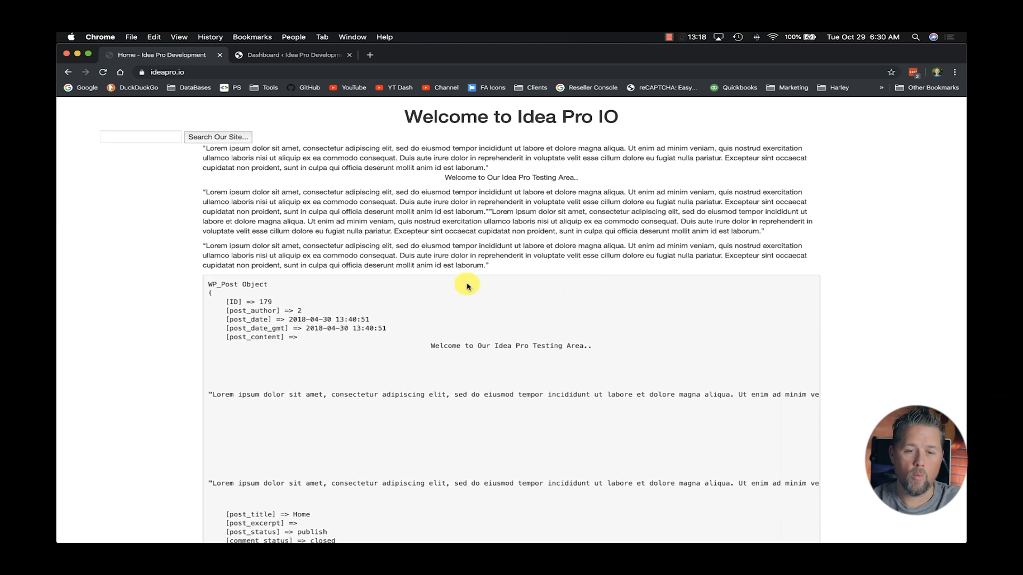
Scroll the WP_Post Object dump in Chrome to find post_name showing home
{"action": "scroll", "scroll_direction": "down", "scroll_amount": 3}
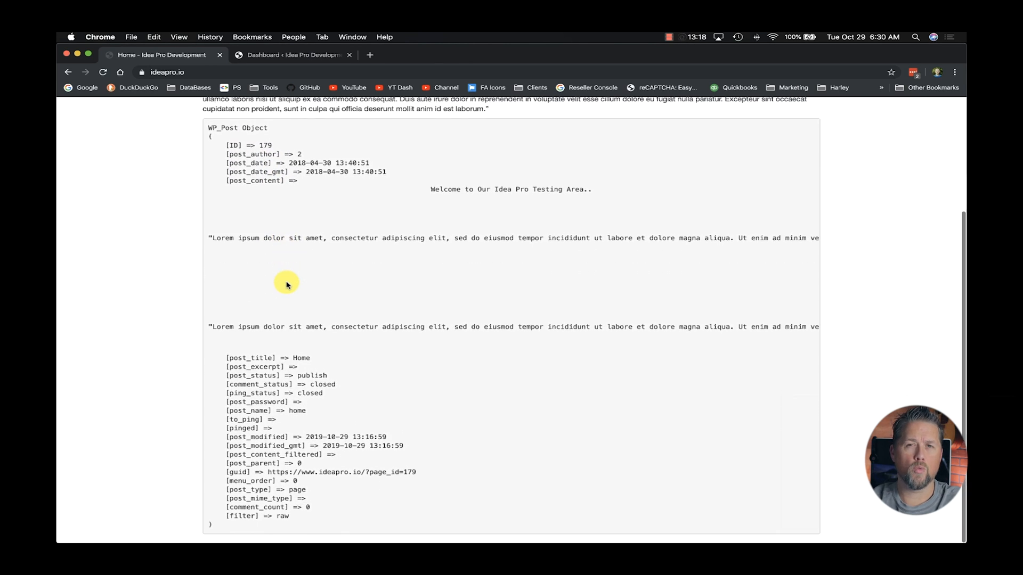
{"action": "scroll", "scroll_direction": "up", "scroll_amount": 3}
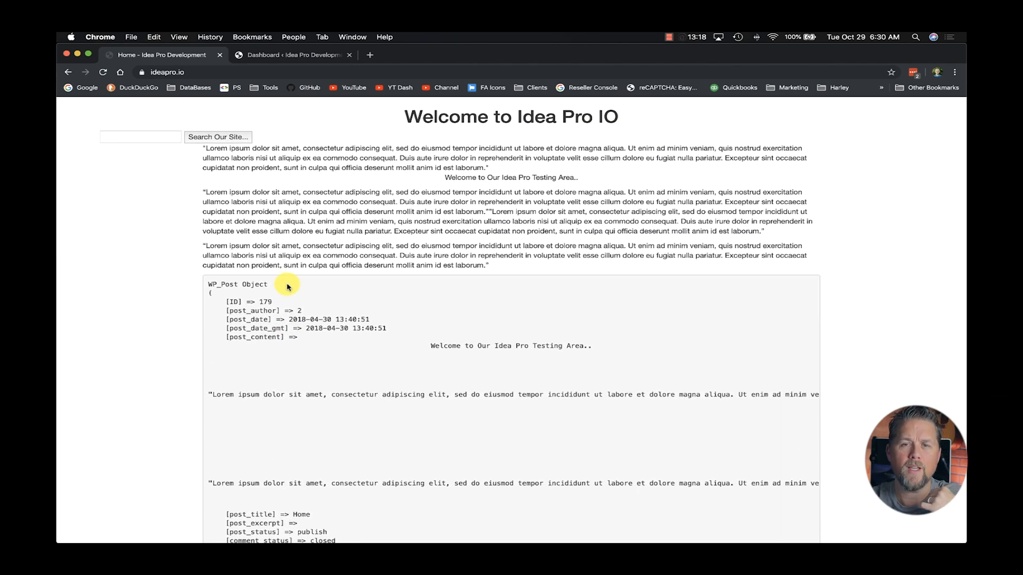
{"action": "scroll", "scroll_direction": "down", "scroll_amount": 3}
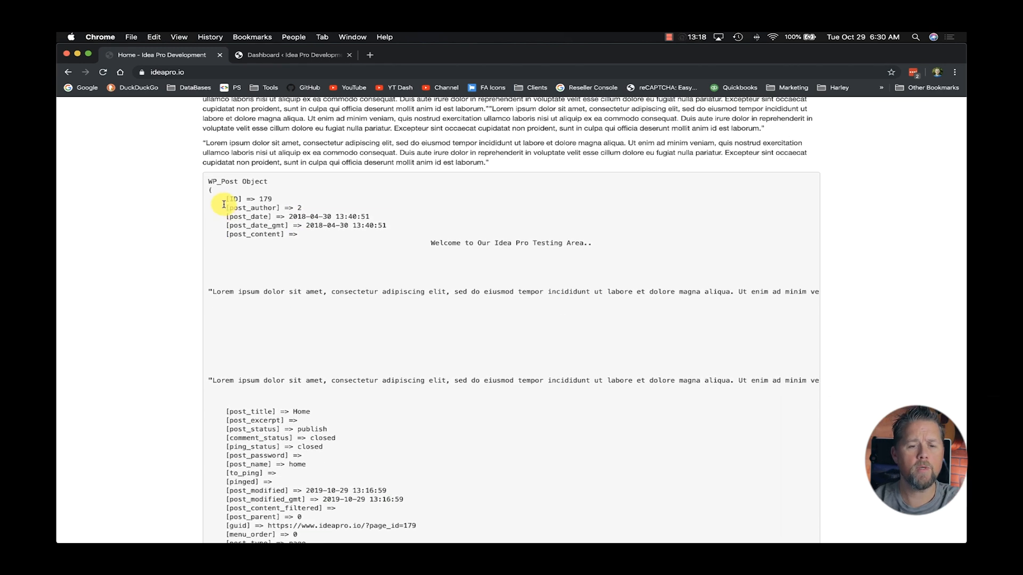
{"action": "scroll", "scroll_direction": "down", "scroll_amount": 3}
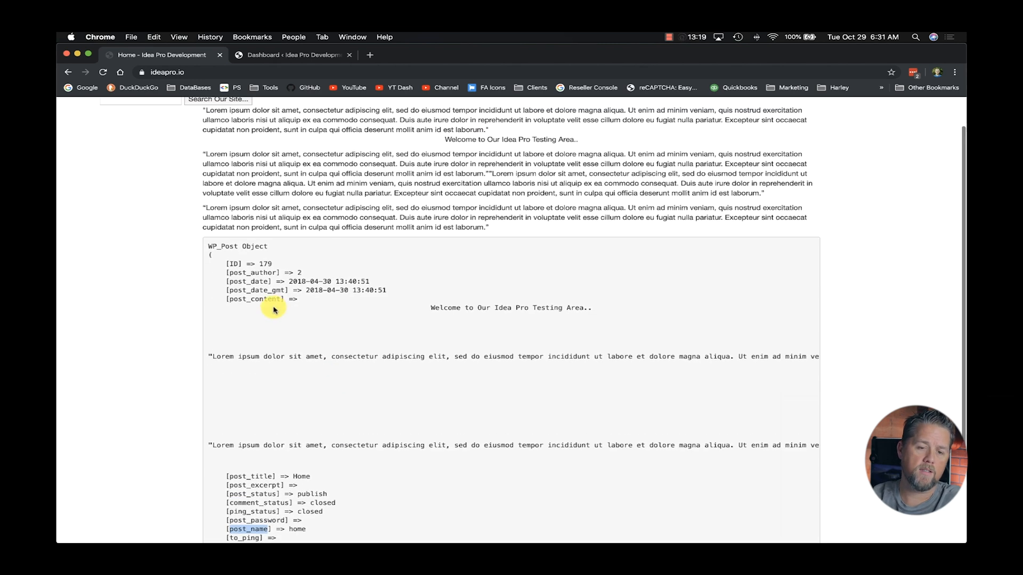
{"action": "scroll", "scroll_direction": "down", "scroll_amount": 3}
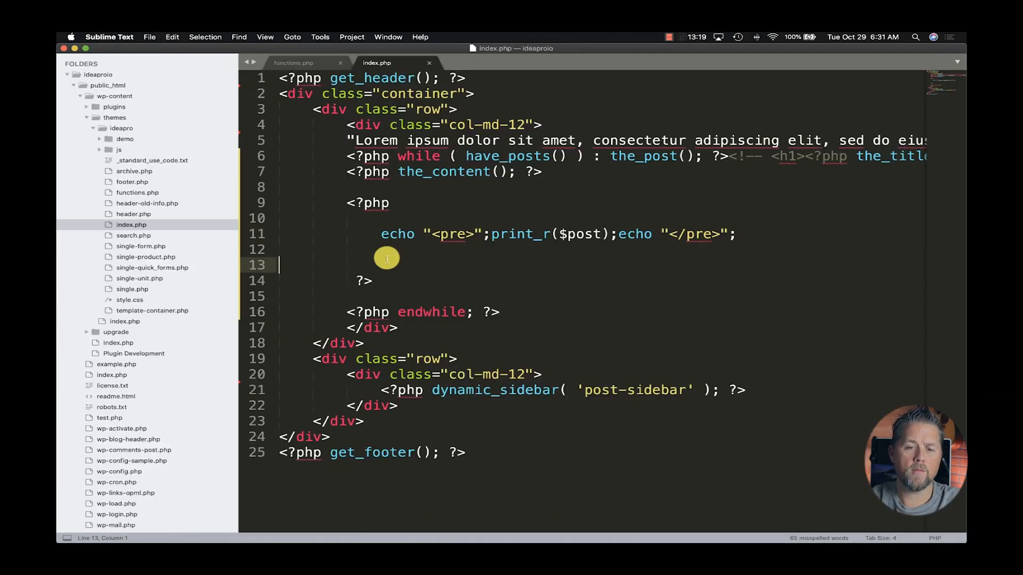
Add print $post['post_name']; on line 13 and save index.php
{"action": "type", "text": "$"}
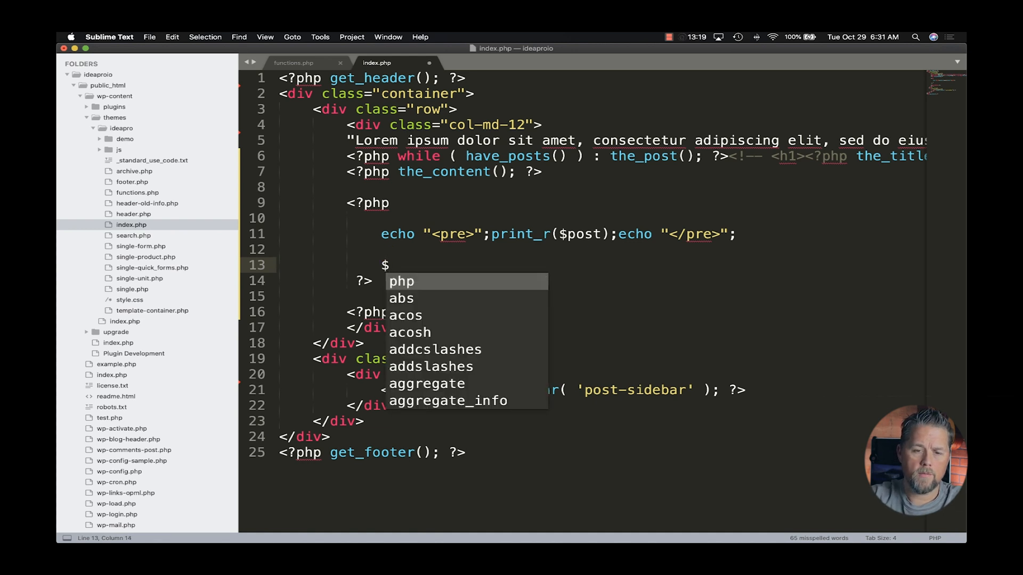
{"action": "type", "text": "print"}
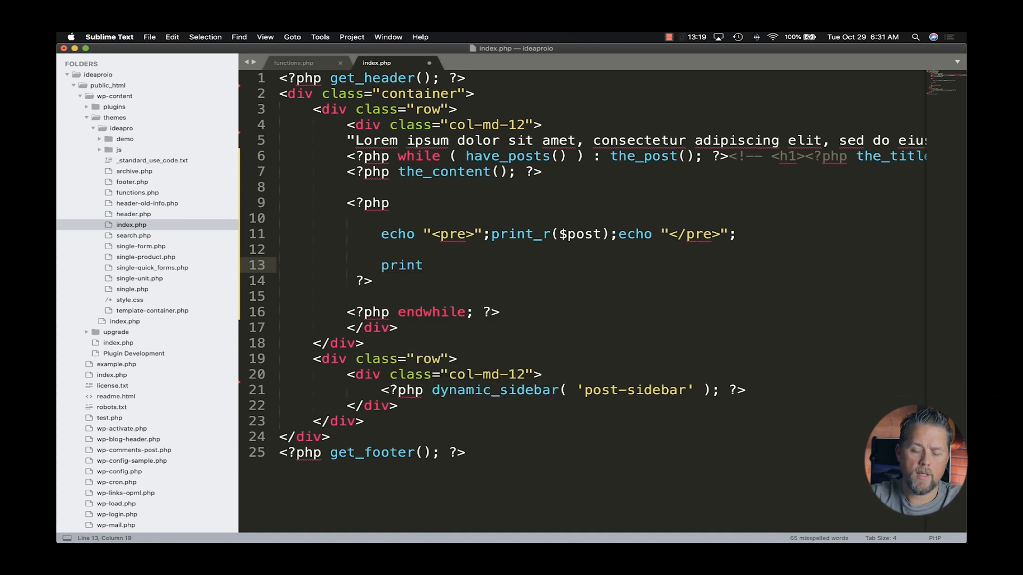
{"action": "type", "text": "$post"}
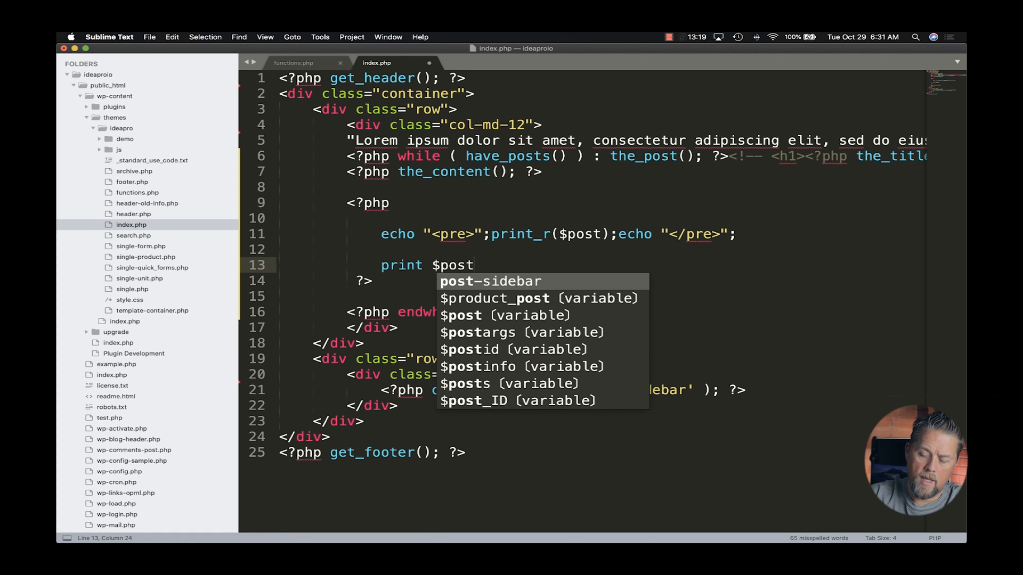
{"action": "type", "text": "[''];"}
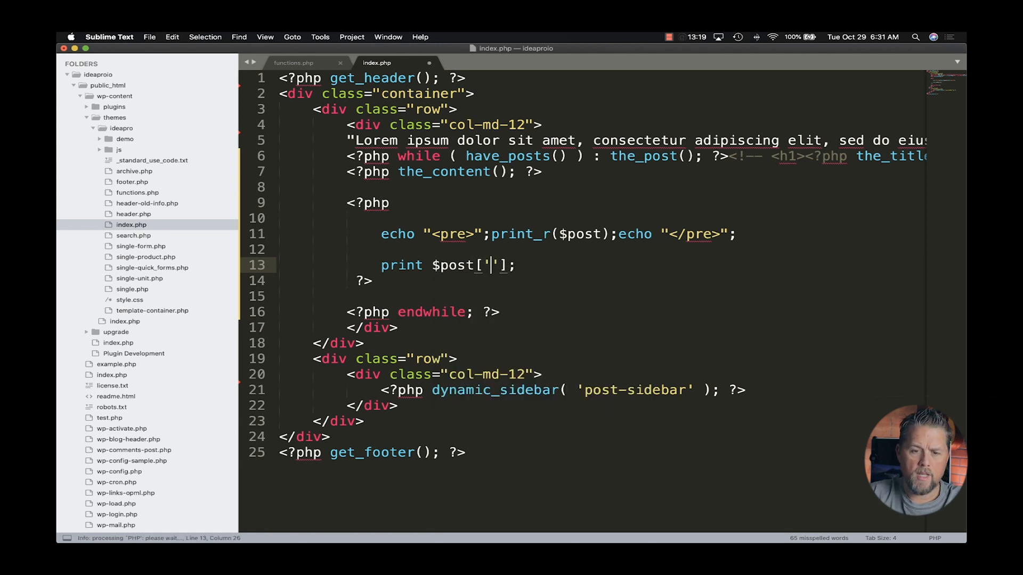
{"action": "type", "text": "post_name"}
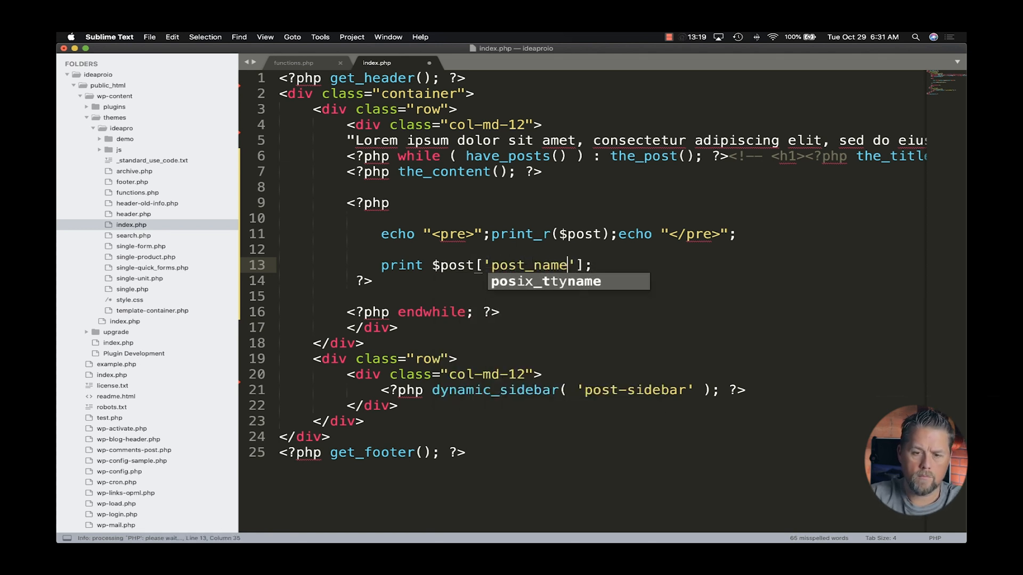
{"action": "key", "text": "cmd+s"}
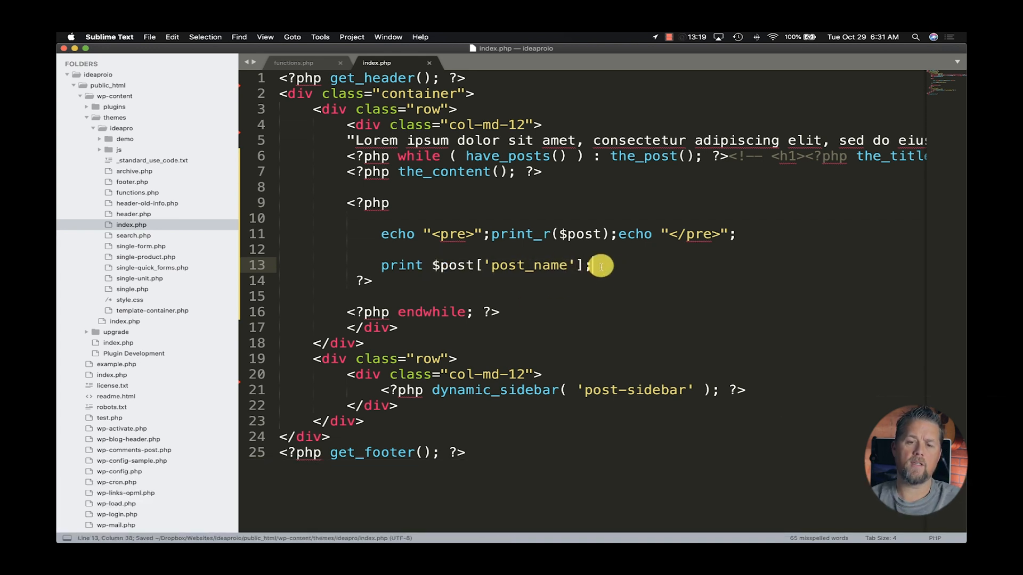
Change the array access to object syntax $post->post_name
{"action": "left_click_drag", "start_coordinate": [432, 265], "coordinate": [583, 265]}
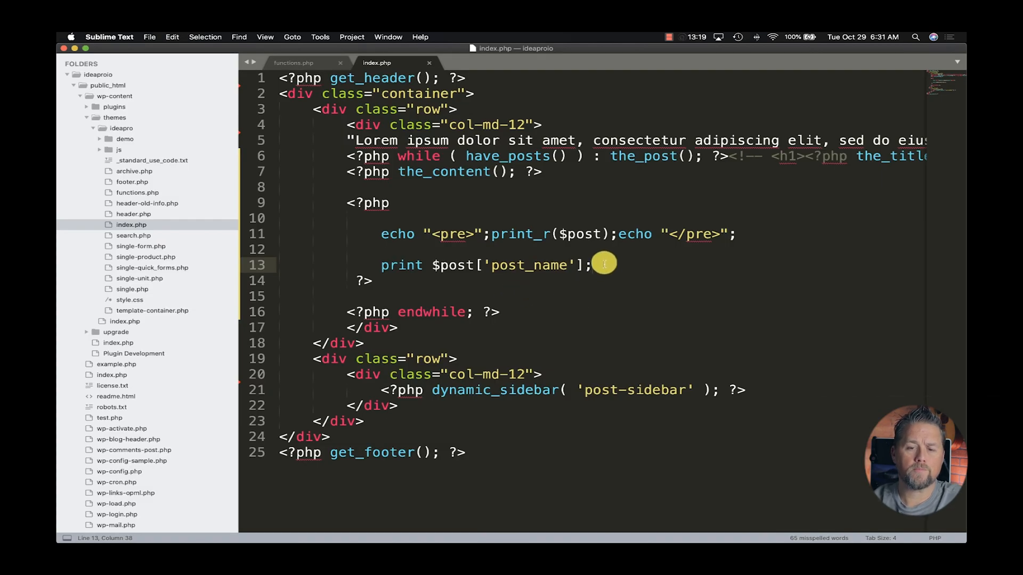
{"action": "mouse_move", "coordinate": [535, 265]}
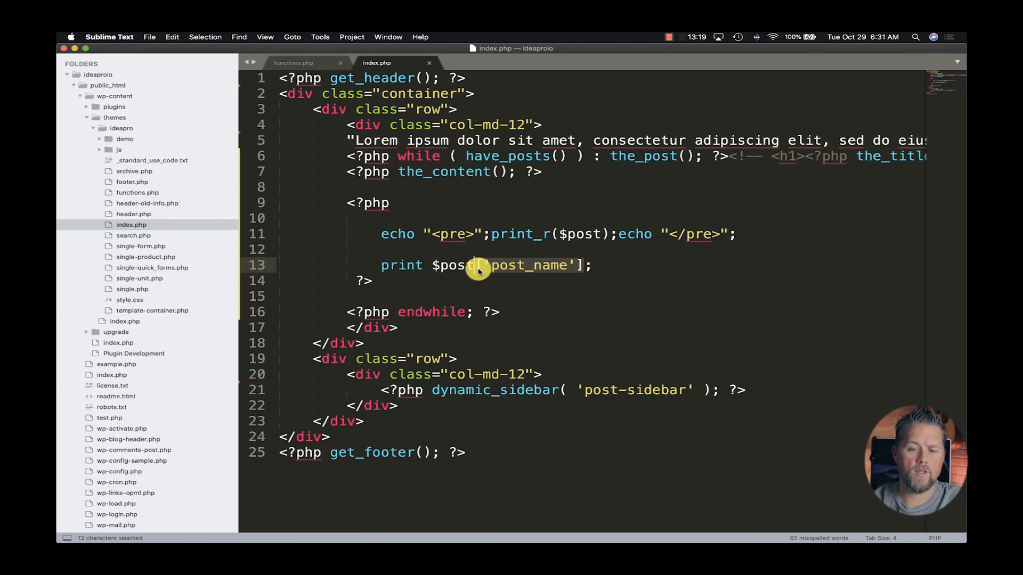
{"action": "type", "text": "-p"}
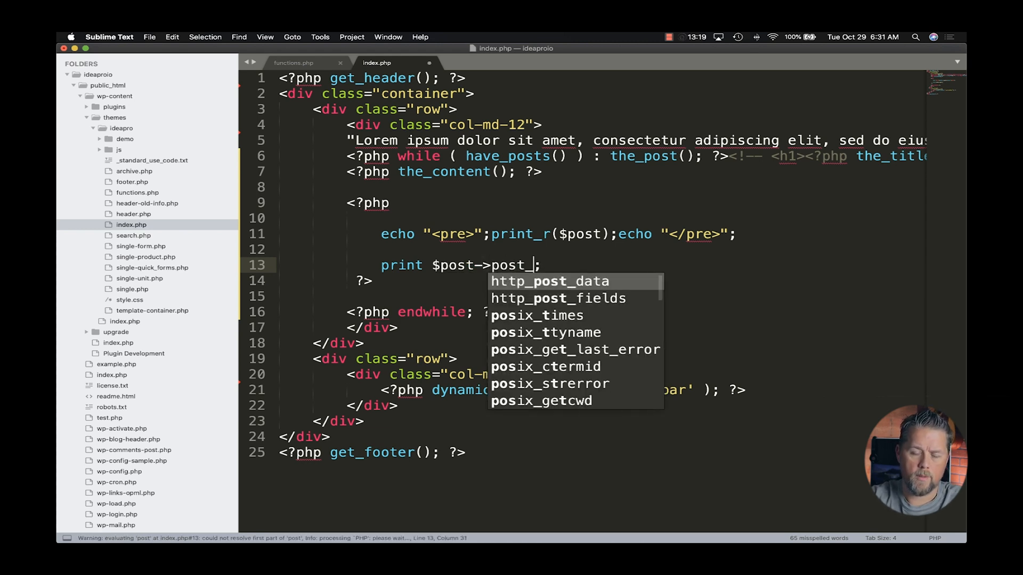
{"action": "type", "text": "name"}
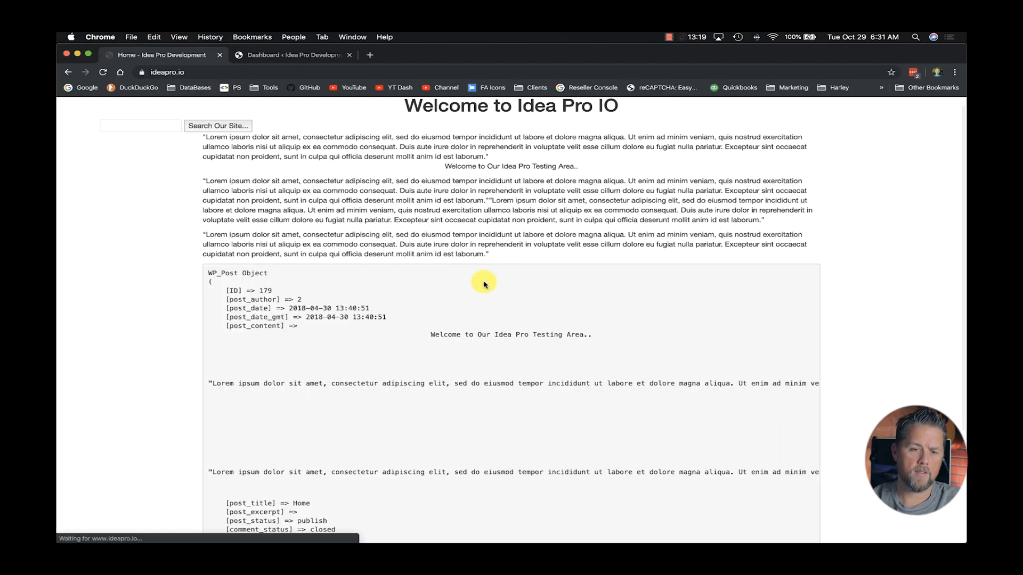
Scroll the refreshed ideapro.io homepage in Chrome to check the new output
{"action": "scroll", "scroll_direction": "down", "scroll_amount": 3}
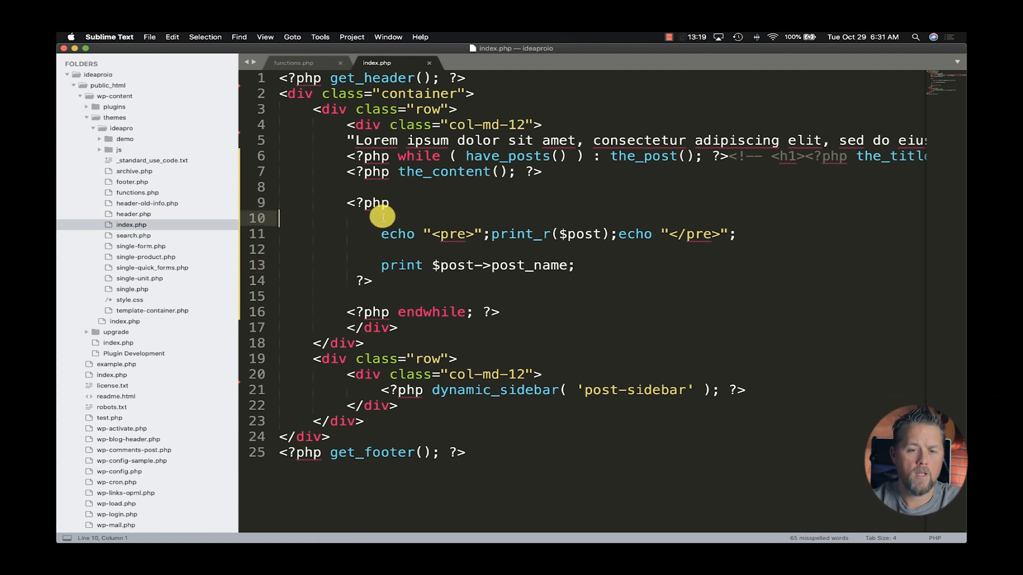
Enclose the print_r dump and post_name print in if(is_developer()) { } braces
{"action": "type", "text": "if"}
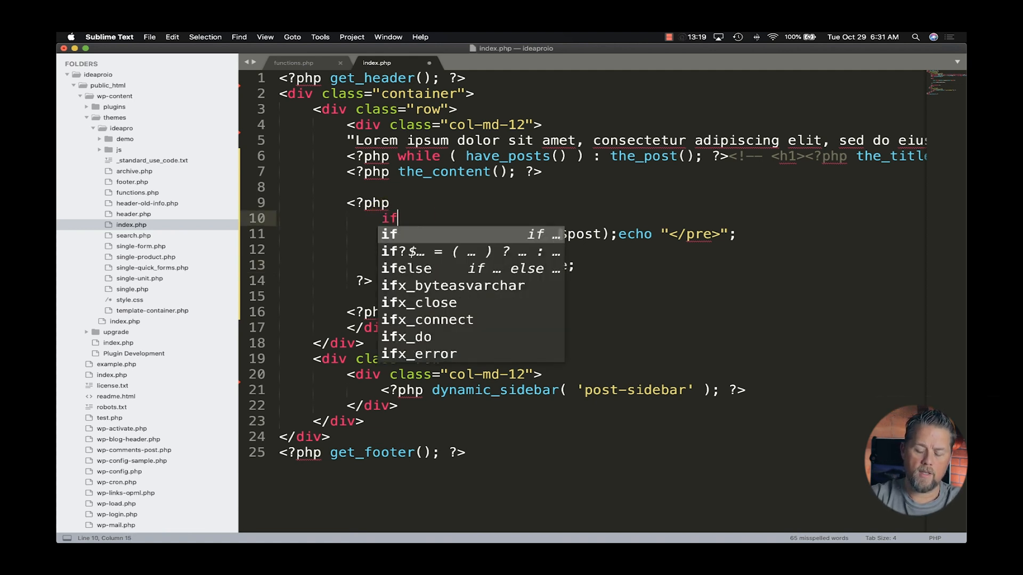
{"action": "type", "text": "(is_developer("}
{"action": "type", "text": "{"}
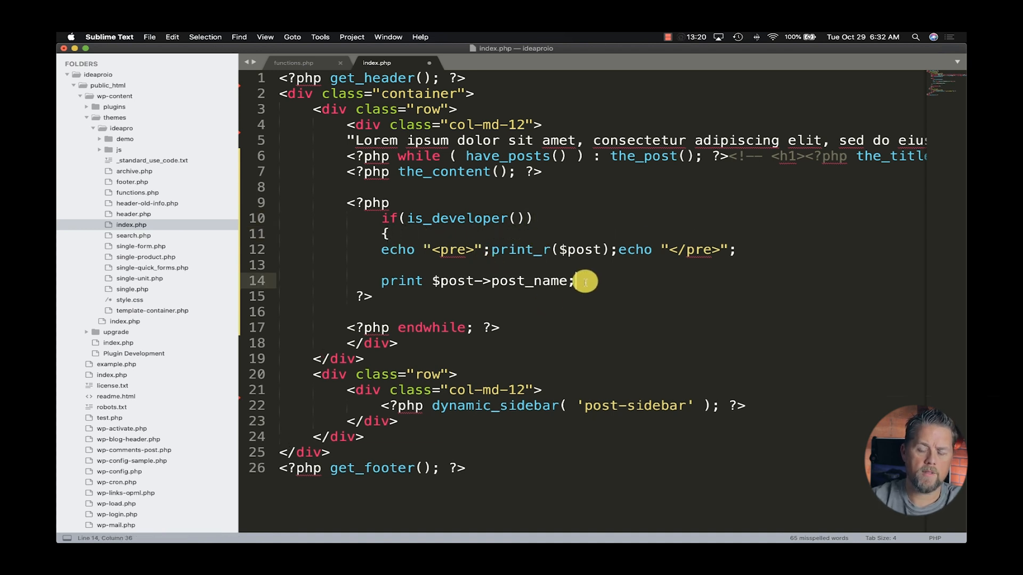
{"action": "key", "text": "enter"}
{"action": "type", "text": "}"}
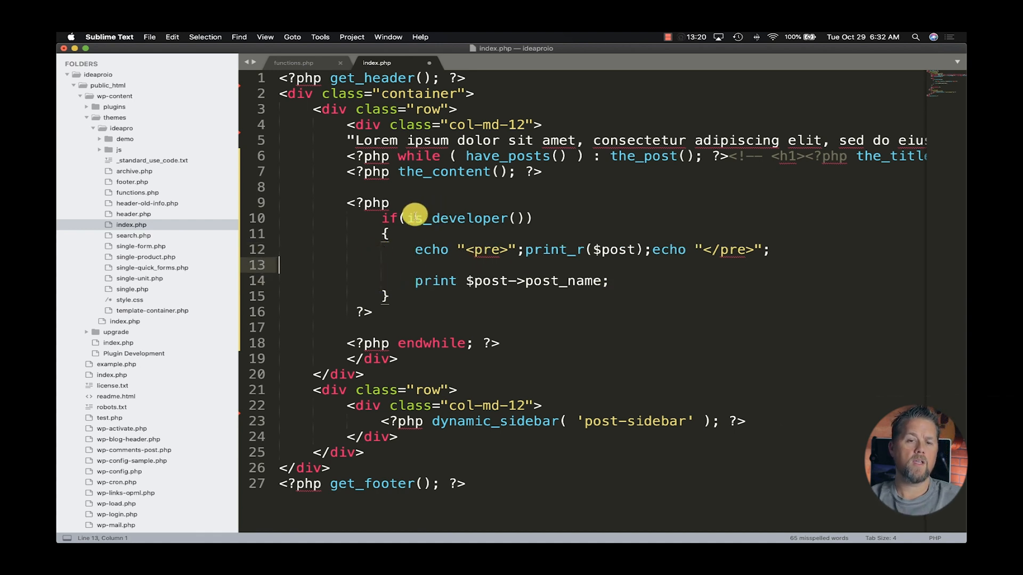
{"action": "double_click", "coordinate": [424, 217]}
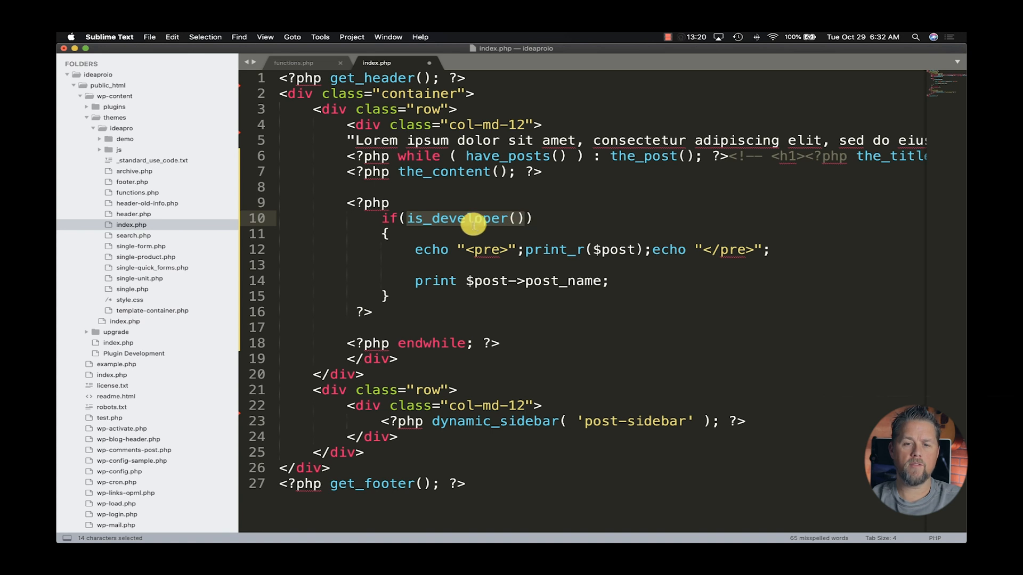
Show is_developer() in functions.php, pointing out its return true and return false branches
{"action": "left_click", "coordinate": [293, 63]}
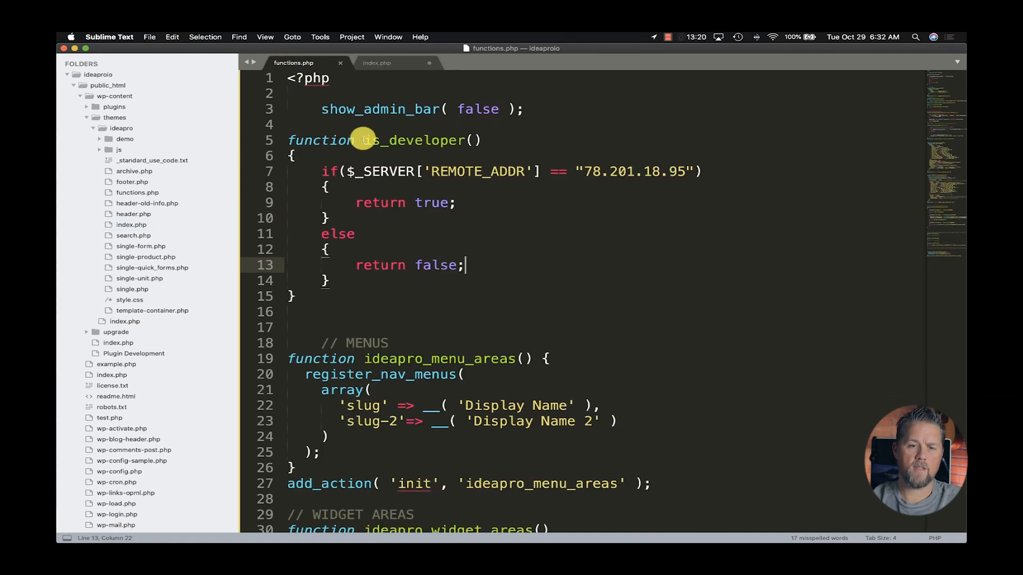
{"action": "mouse_move", "coordinate": [565, 177]}
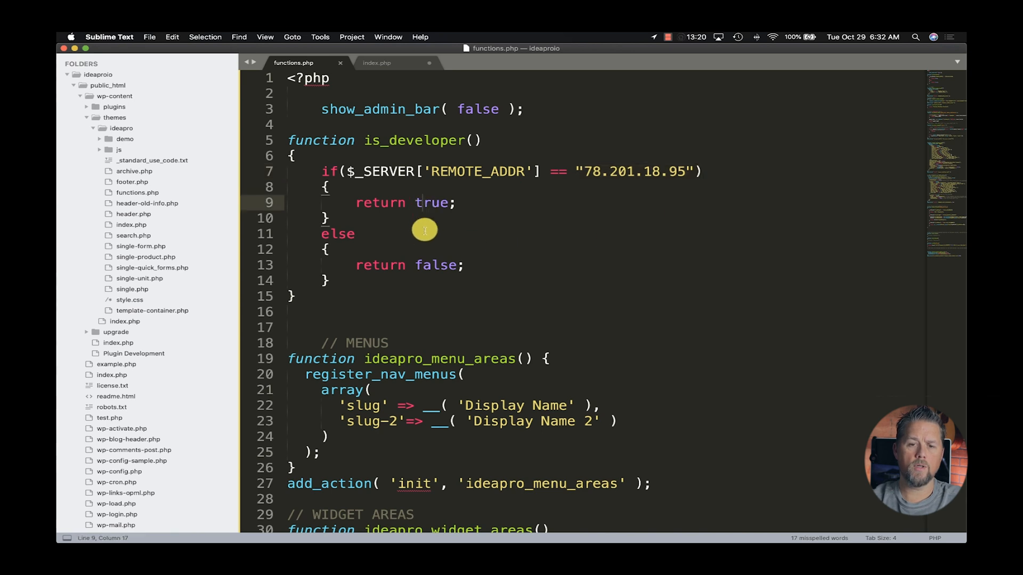
{"action": "left_click", "coordinate": [462, 264]}
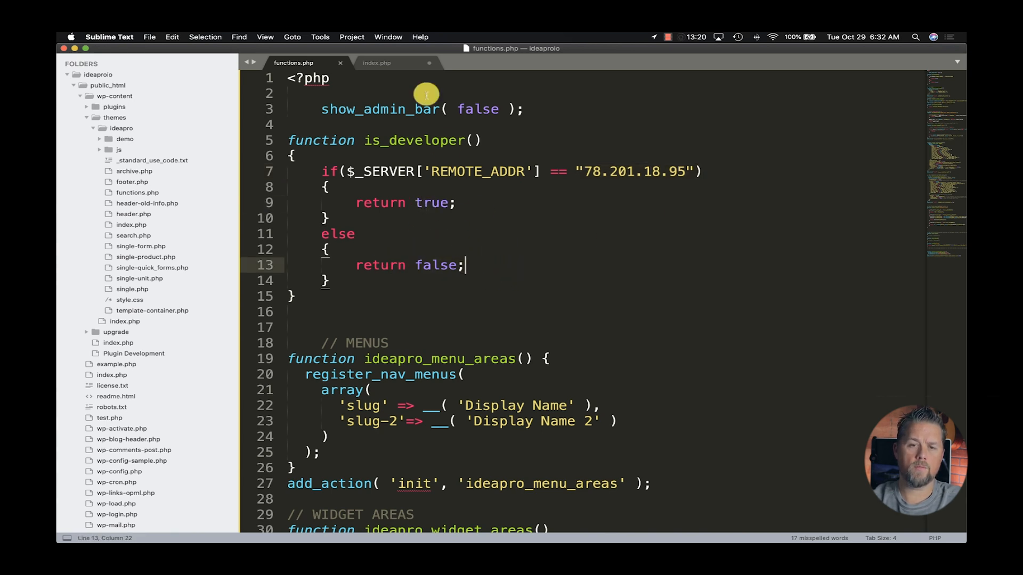
{"action": "left_click", "coordinate": [377, 63]}
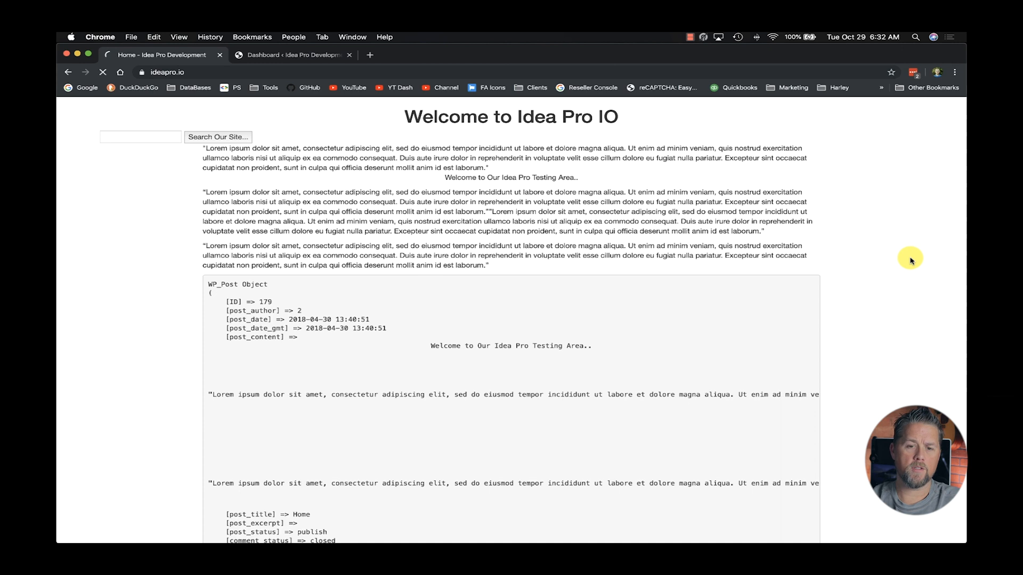
Reload the ideapro.io homepage in Chrome to check the WP_Post Object dump still appears
{"action": "left_click", "coordinate": [102, 73]}
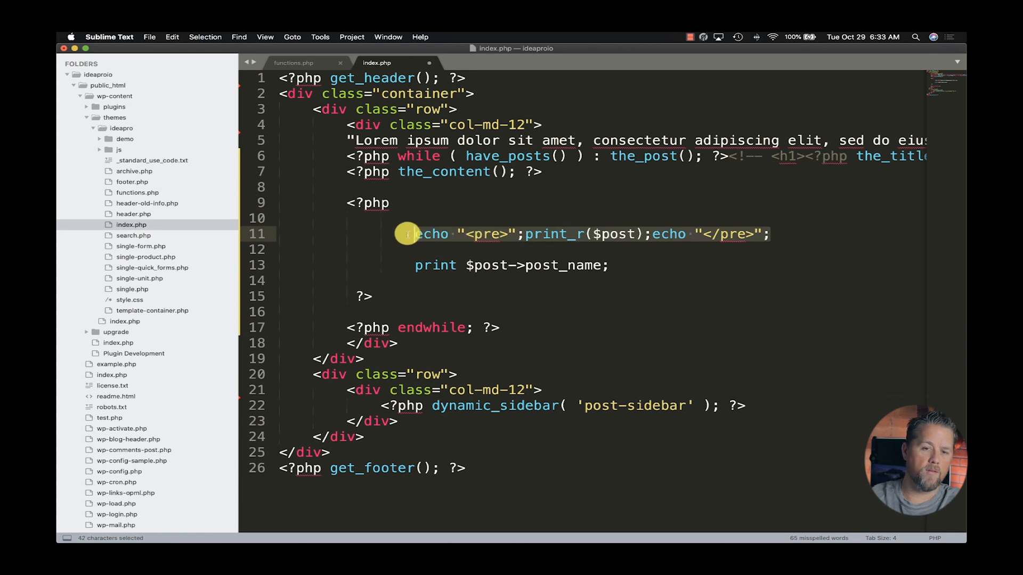
Delete the echo "<pre>";print_r($post);echo "</pre>"; line from index.php
{"action": "key", "text": "delete"}
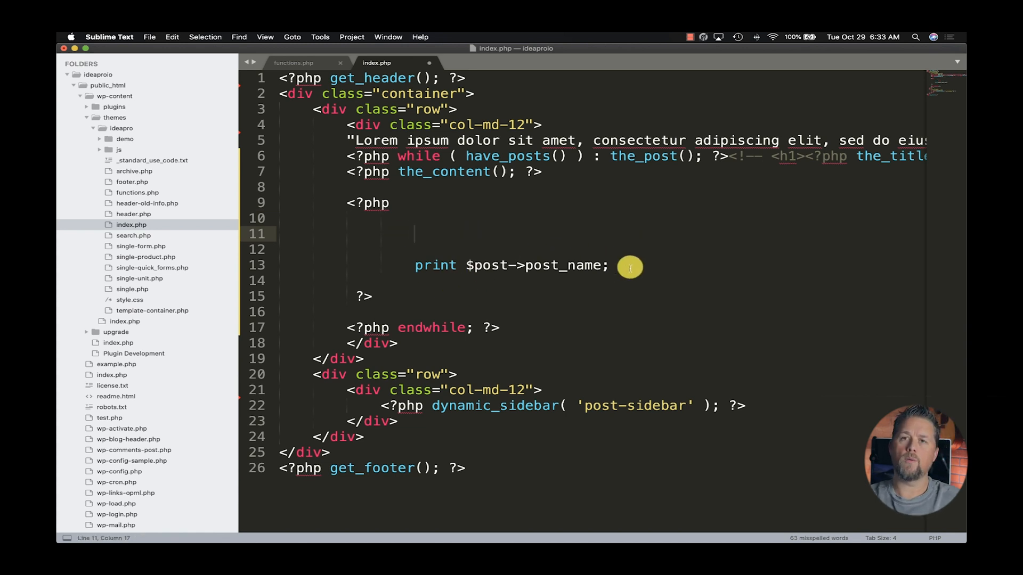